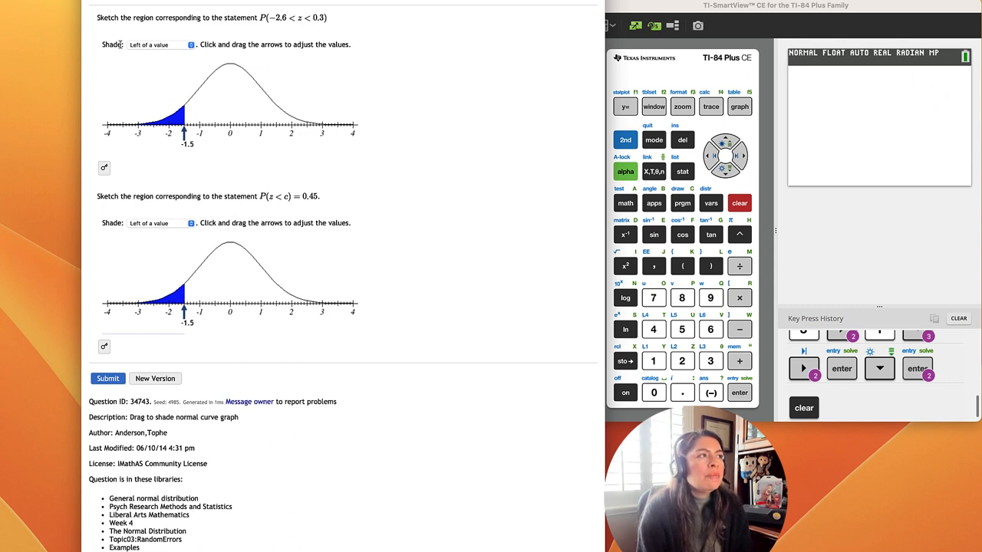
# Switch the first curve to 'Between two values' and place the left boundary at -2.6
pyautogui.click(157, 44)
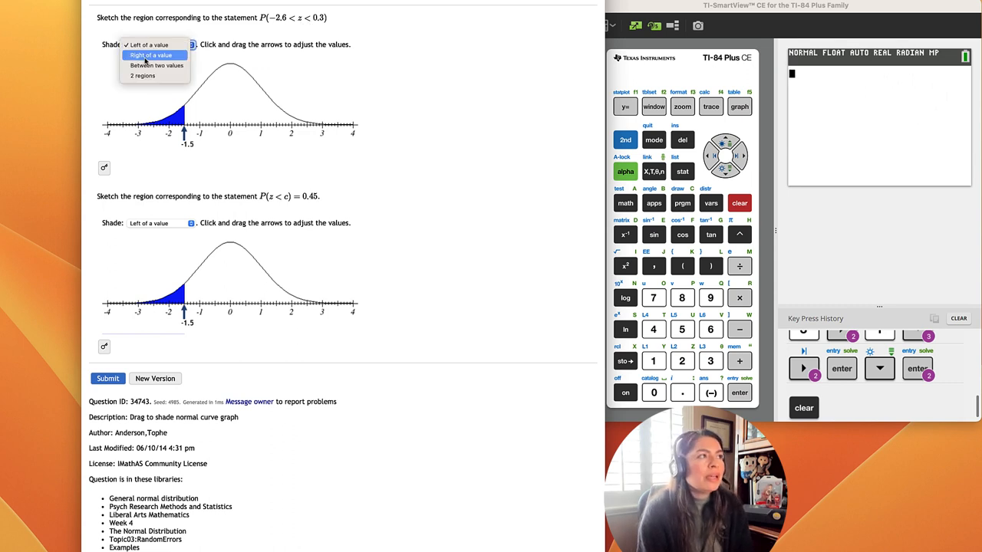
pyautogui.click(156, 65)
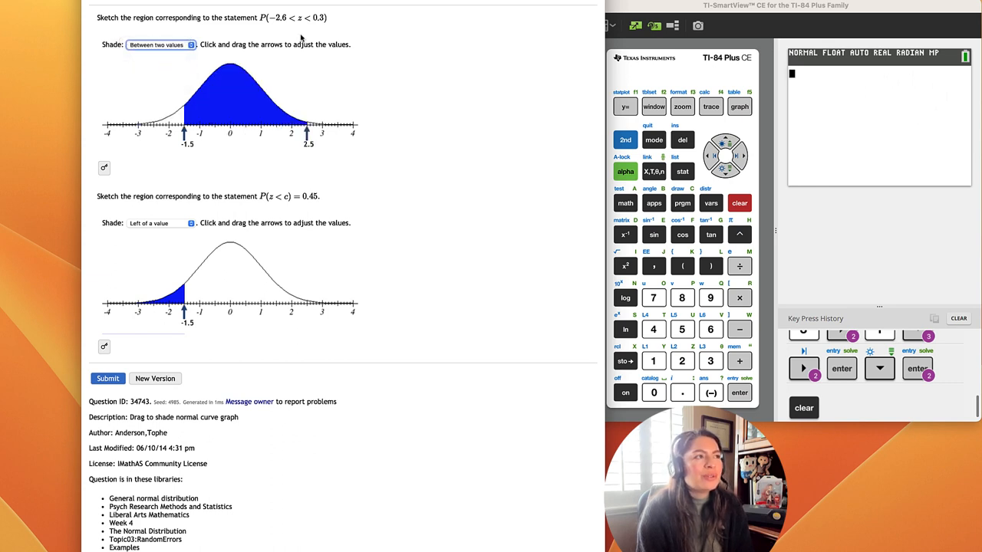
pyautogui.moveTo(187, 146)
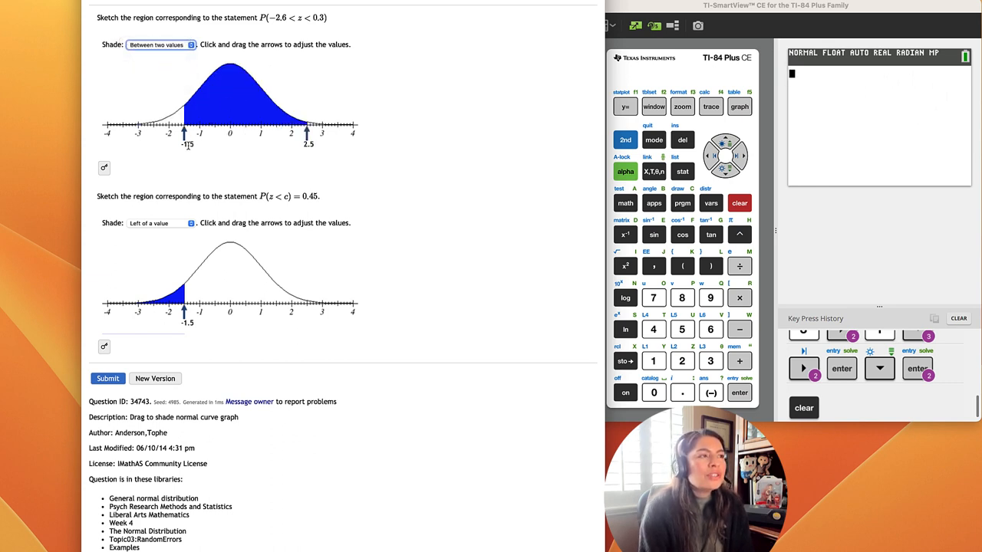
pyautogui.moveTo(183, 132); pyautogui.dragTo(183, 132)
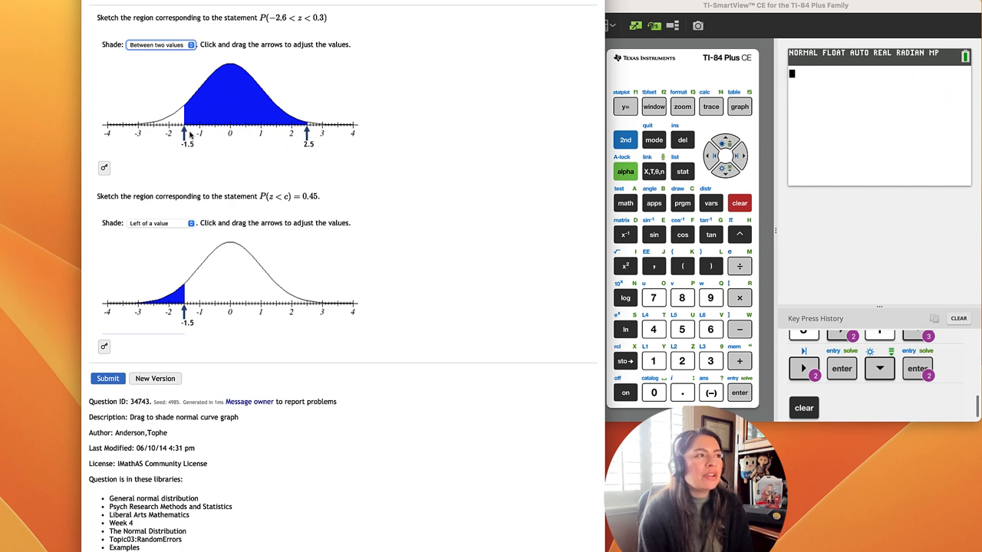
pyautogui.moveTo(351, 144)
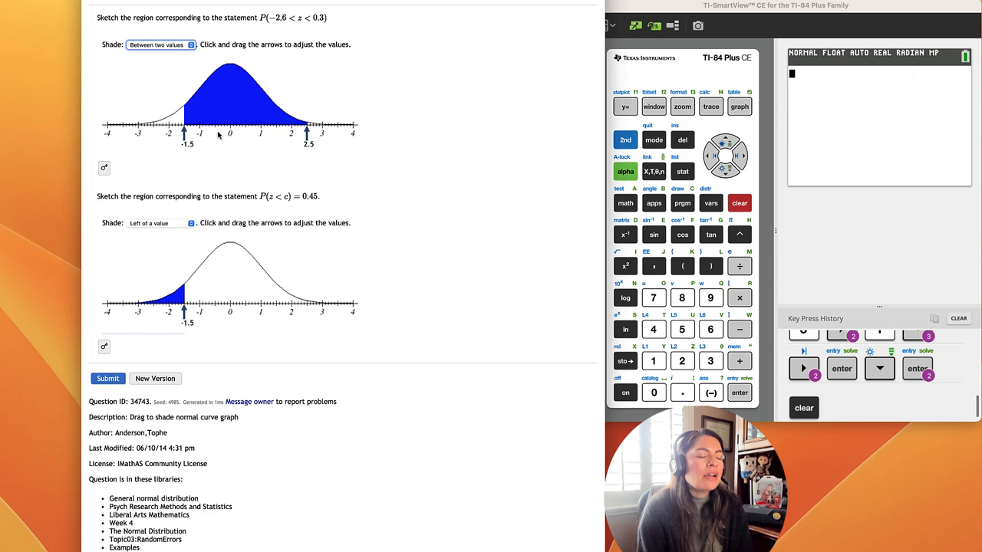
pyautogui.moveTo(269, 141)
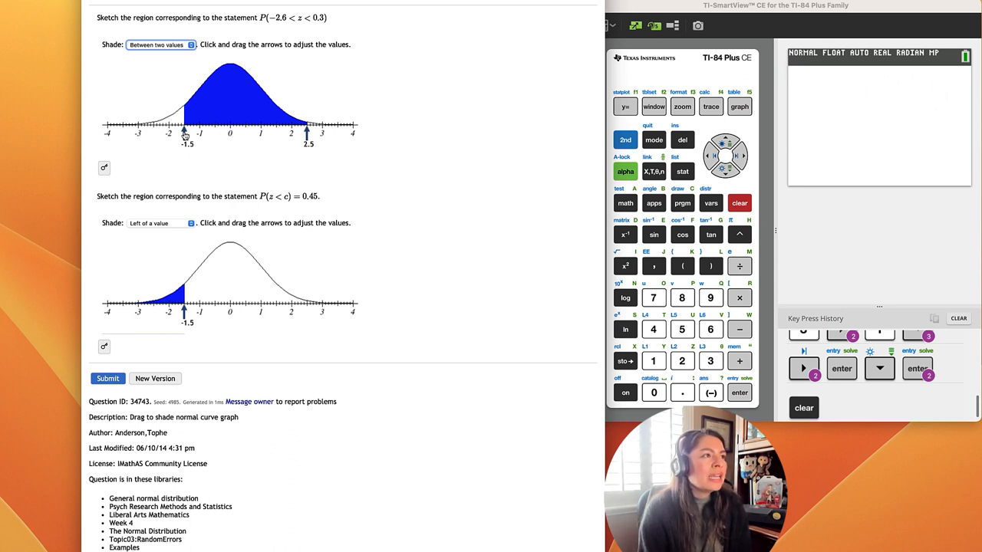
pyautogui.moveTo(184, 130); pyautogui.dragTo(167, 130)
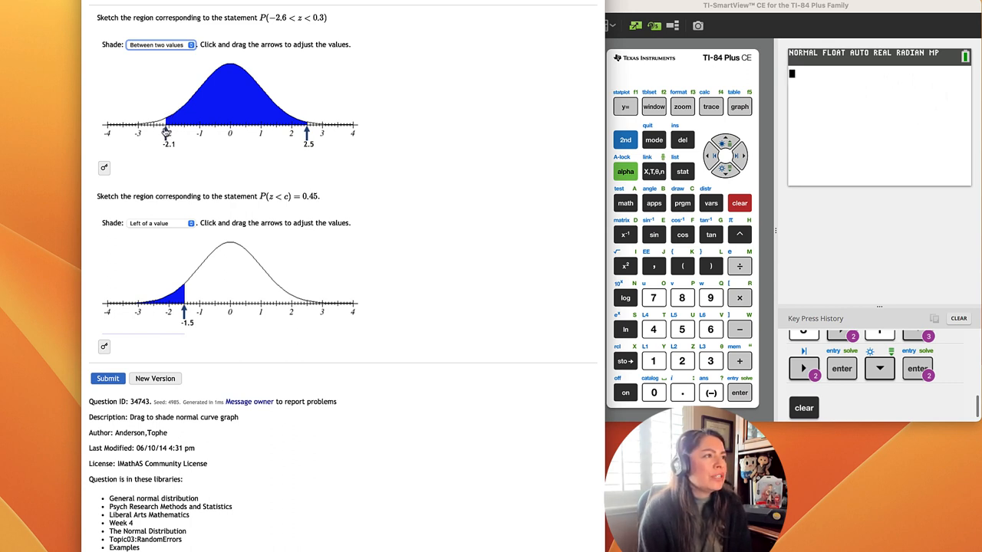
pyautogui.moveTo(167, 133); pyautogui.dragTo(154, 134)
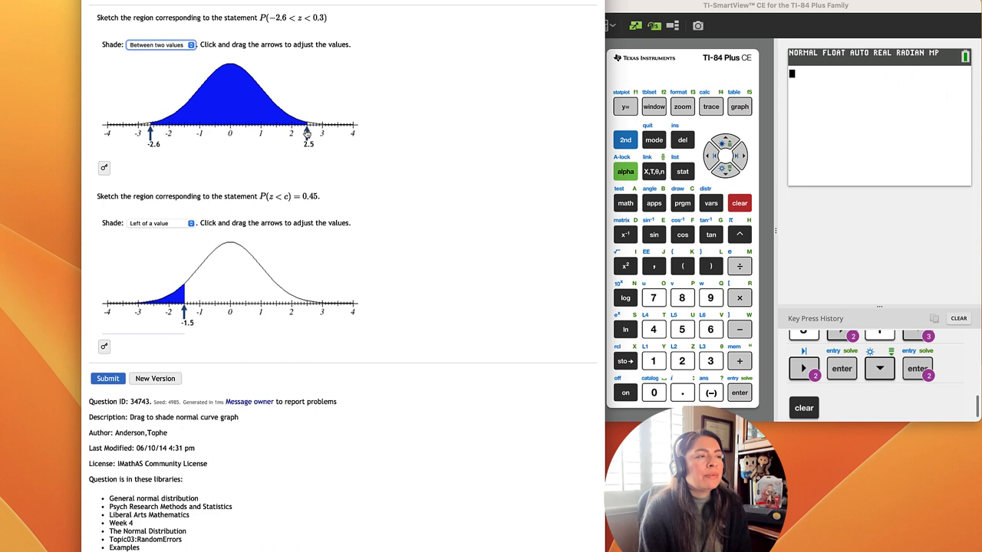
# Place the first curve's right boundary at 0.3, giving P(-2.6 < z < 0.3)
pyautogui.moveTo(308, 129); pyautogui.dragTo(287, 129)
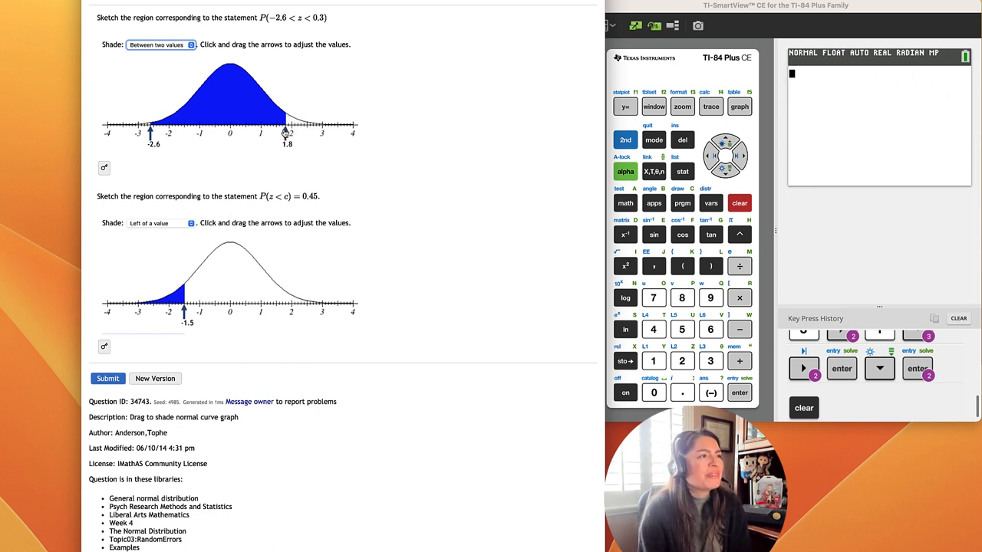
pyautogui.moveTo(286, 132); pyautogui.dragTo(247, 132)
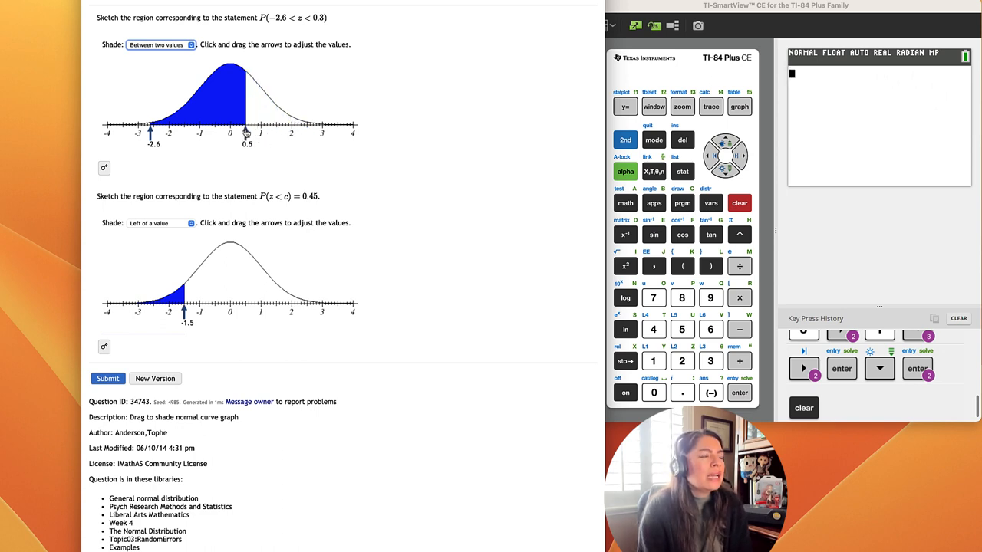
pyautogui.moveTo(247, 135); pyautogui.dragTo(239, 135)
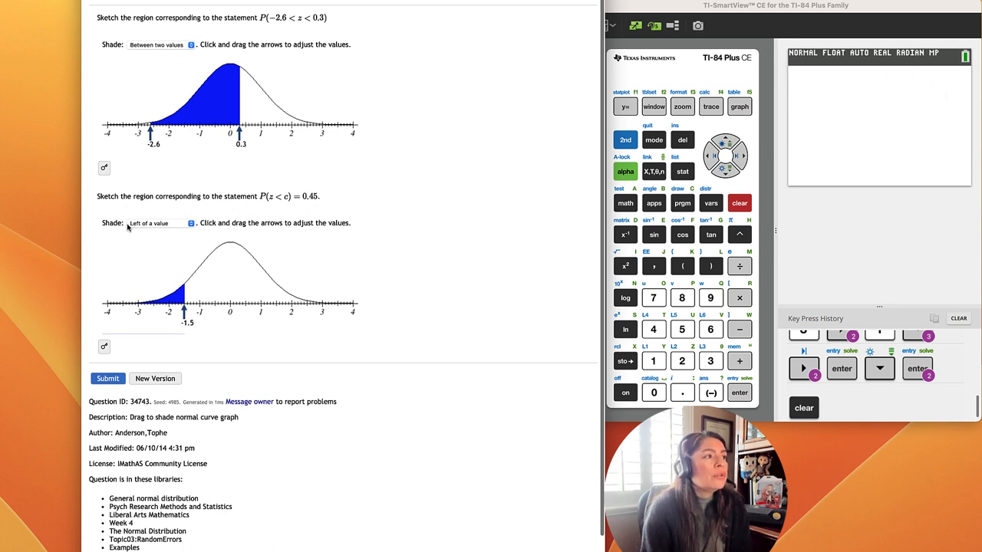
pyautogui.moveTo(160, 157)
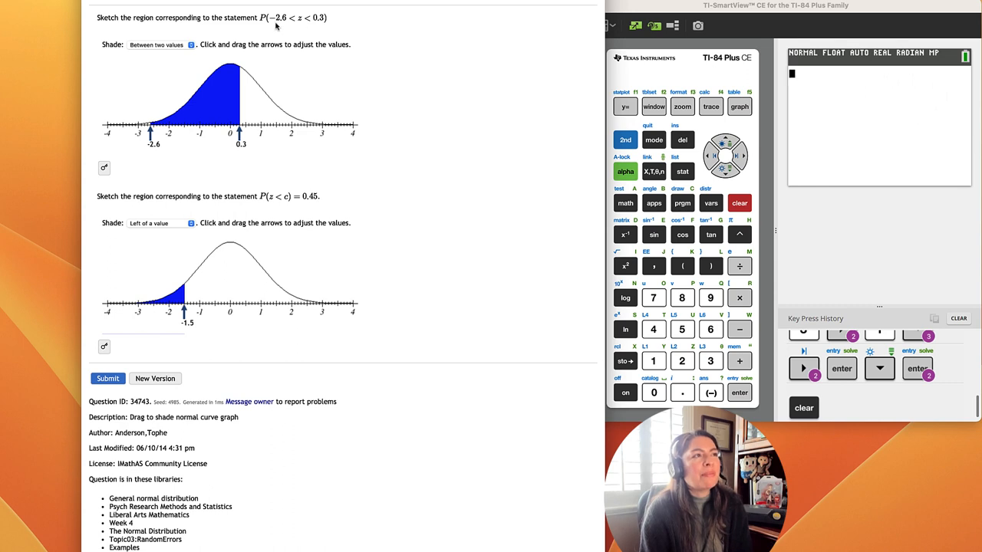
pyautogui.moveTo(291, 82)
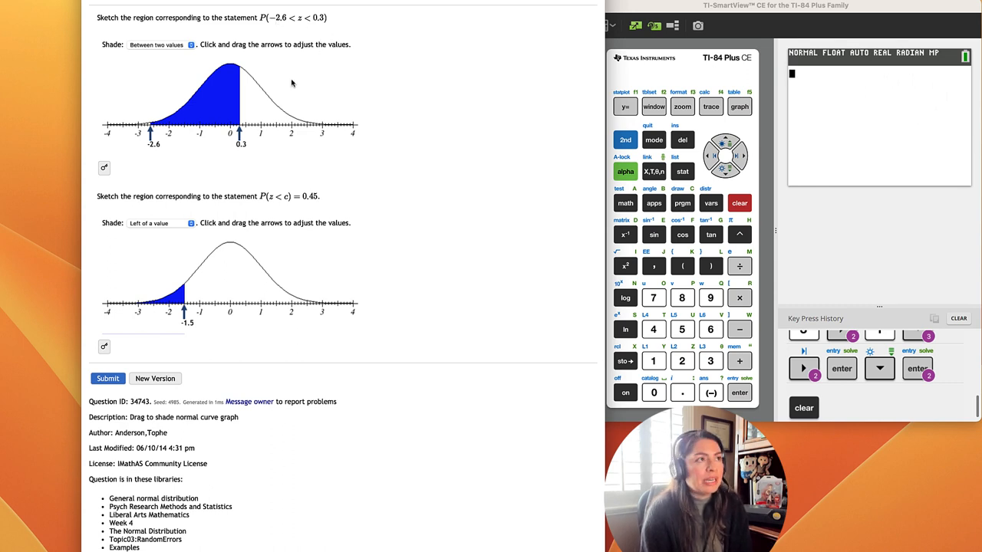
pyautogui.moveTo(217, 212)
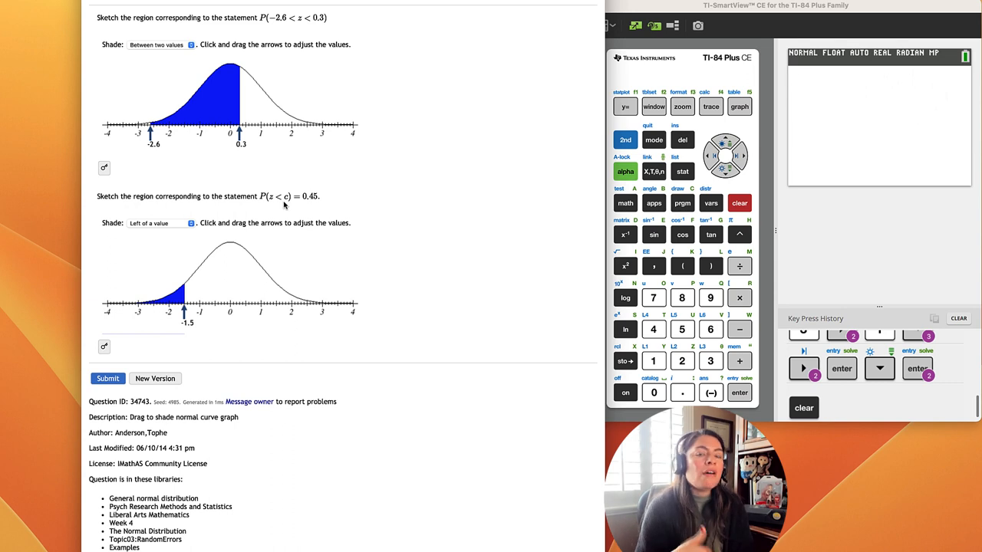
pyautogui.moveTo(242, 270)
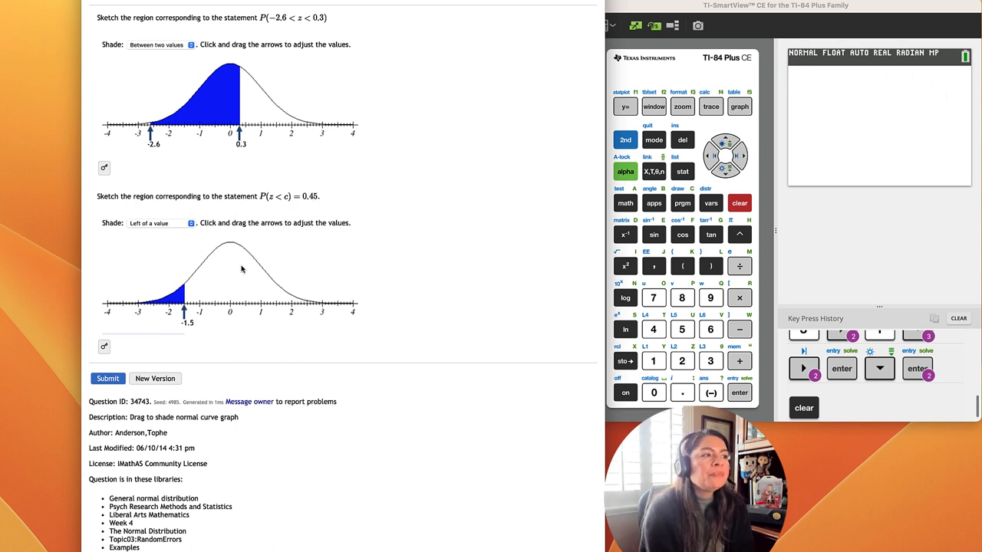
# Explore the second curve's cutoff, moving it through 0.0 up to 1.6 and back to 0.0
pyautogui.moveTo(182, 310); pyautogui.dragTo(206, 310)
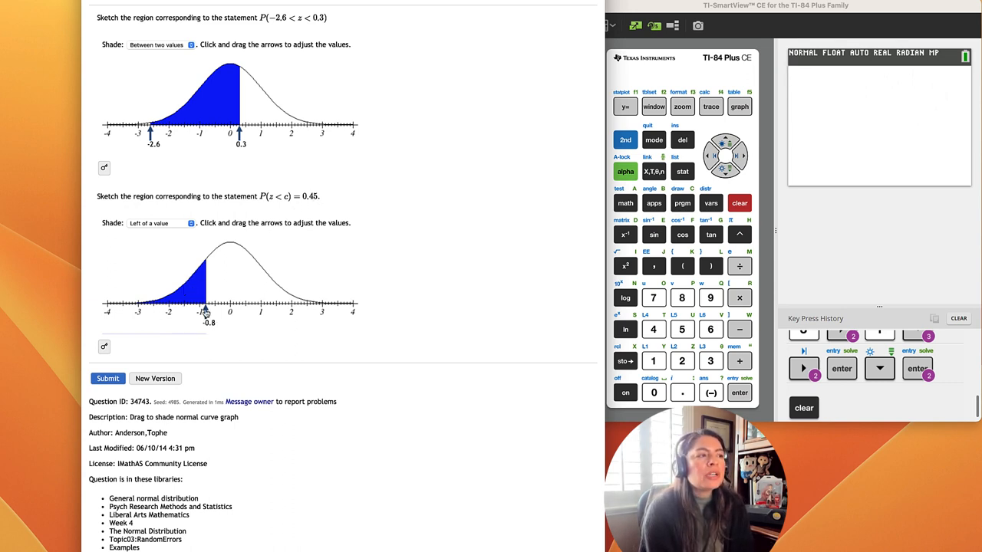
pyautogui.moveTo(207, 310); pyautogui.dragTo(230, 310)
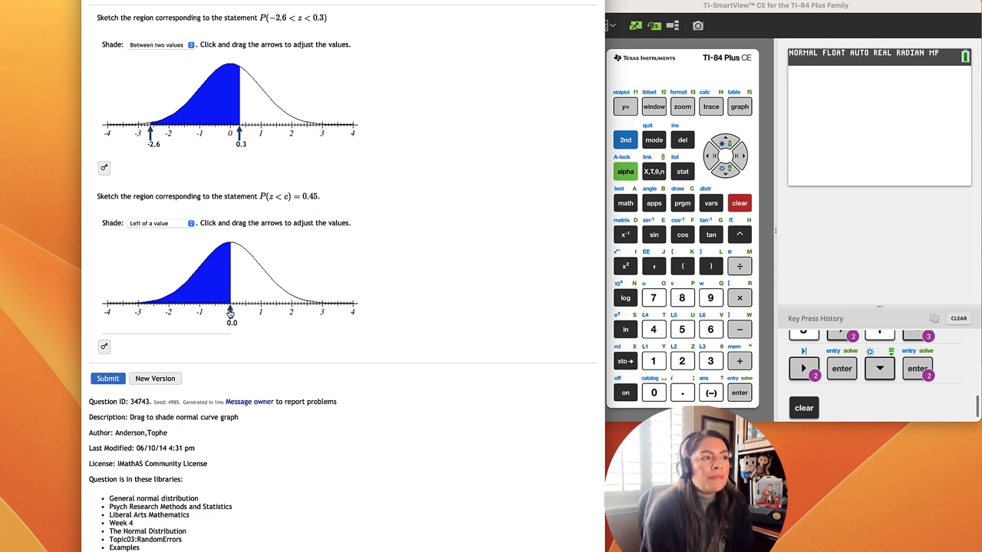
pyautogui.moveTo(230, 310); pyautogui.dragTo(267, 310)
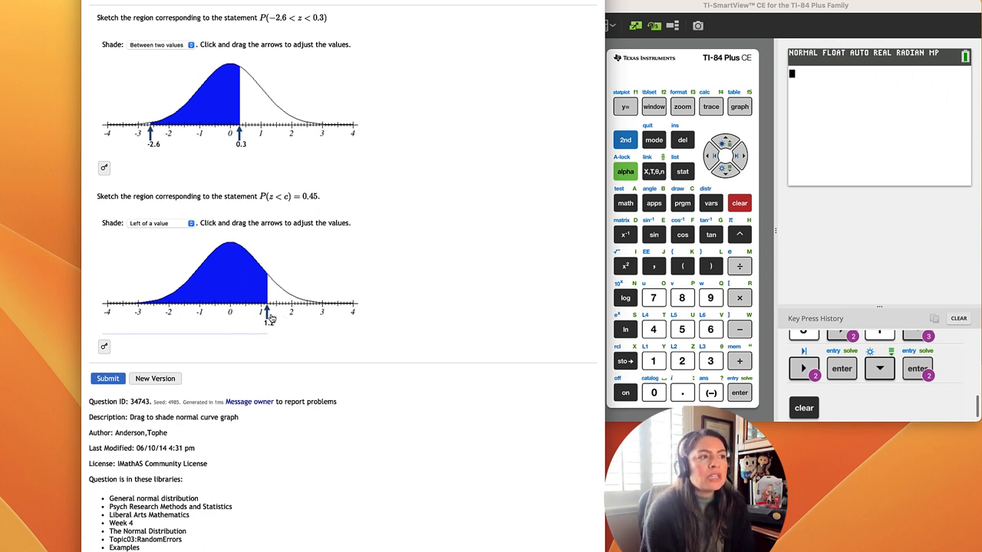
pyautogui.moveTo(264, 310); pyautogui.dragTo(279, 313)
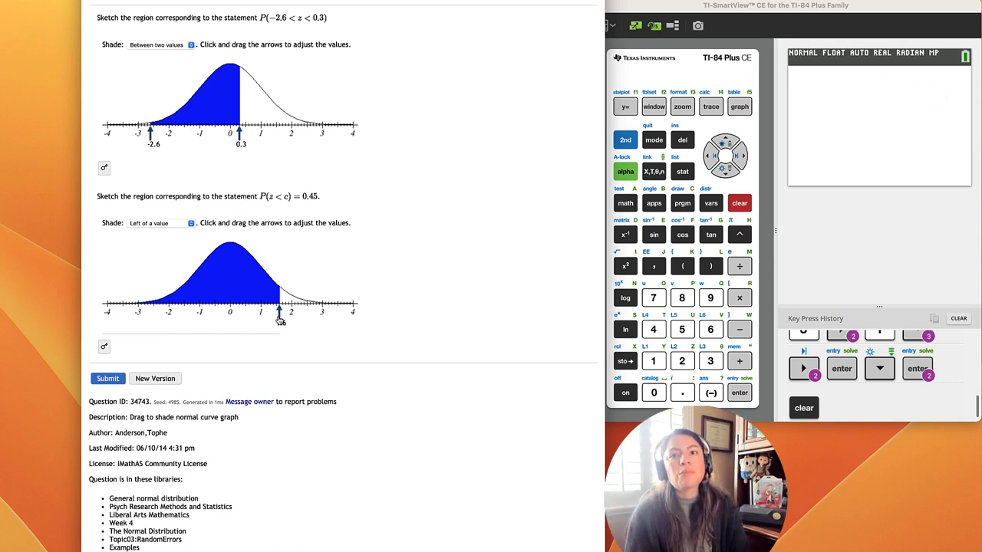
pyautogui.moveTo(279, 313); pyautogui.dragTo(281, 313)
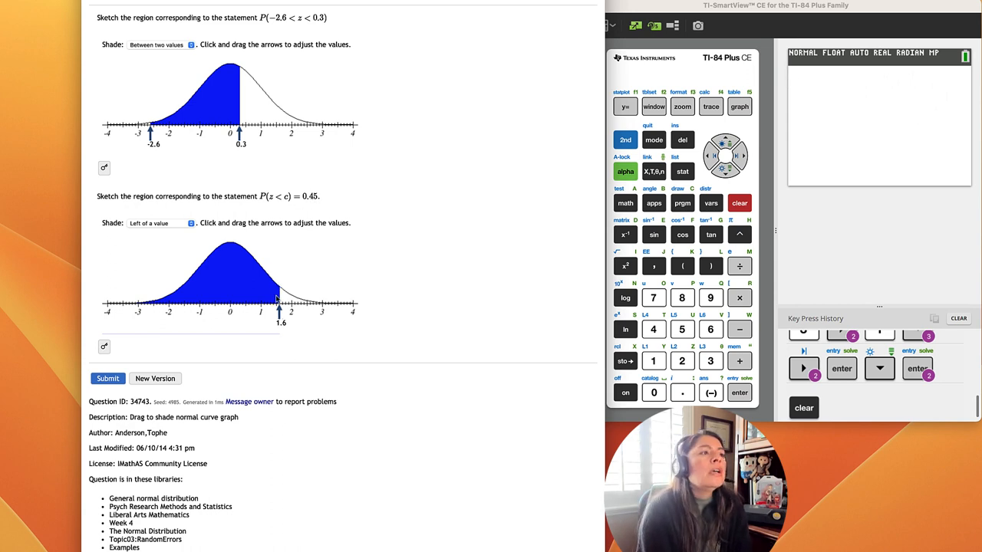
pyautogui.moveTo(279, 307); pyautogui.dragTo(230, 307)
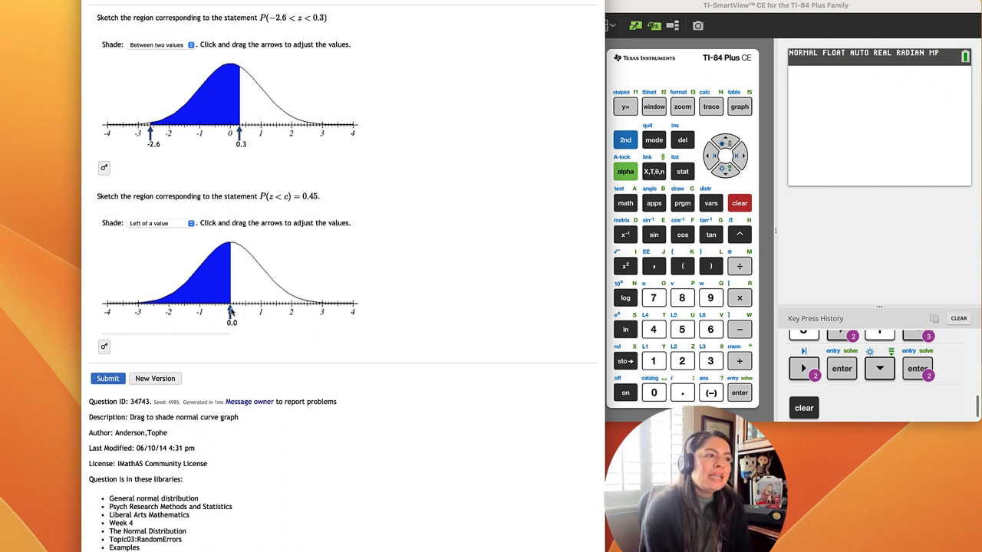
# Settle the second curve's left-of shading boundary at -0.3 for P(z < c) = 0.45
pyautogui.moveTo(232, 310); pyautogui.dragTo(175, 310)
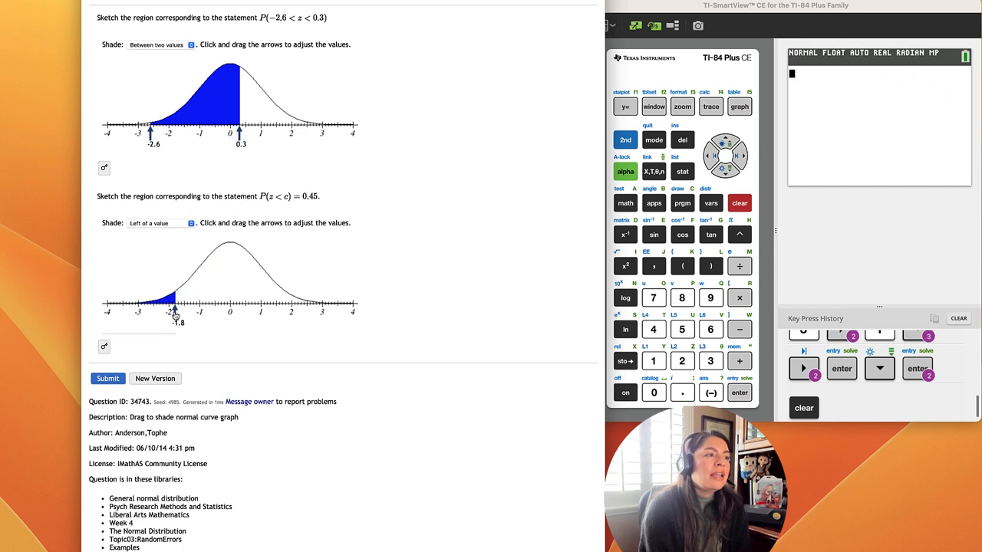
pyautogui.moveTo(175, 314); pyautogui.dragTo(184, 315)
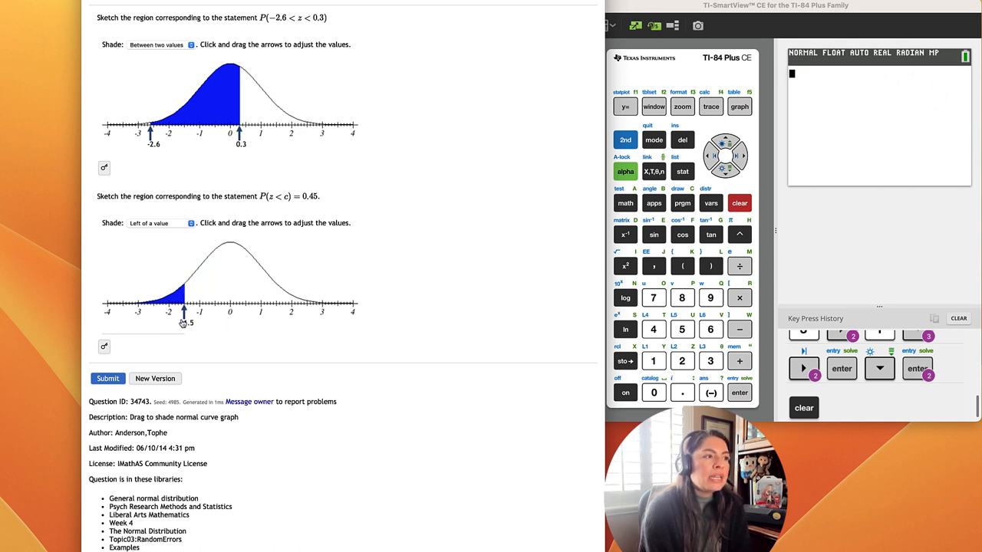
pyautogui.moveTo(184, 313); pyautogui.dragTo(221, 313)
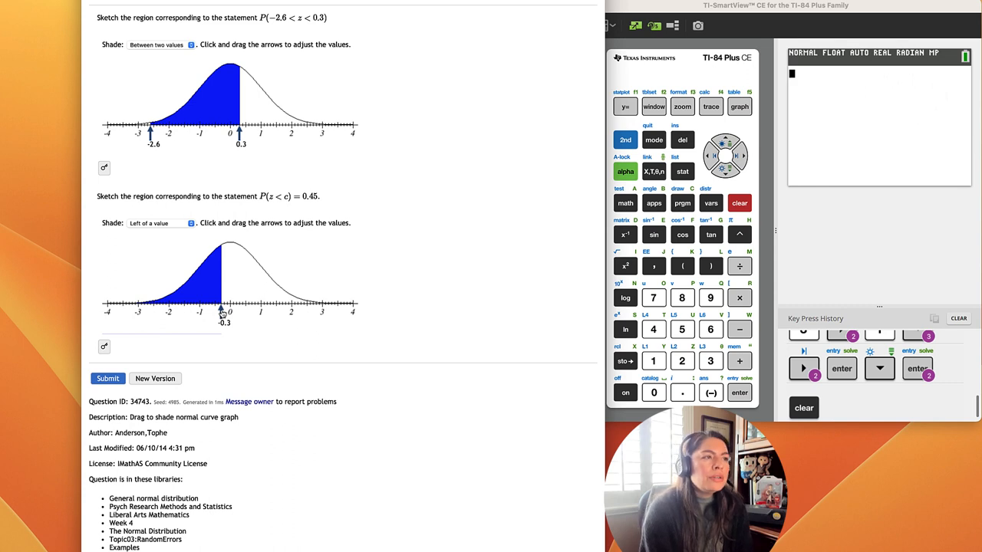
pyautogui.moveTo(221, 310); pyautogui.dragTo(215, 310)
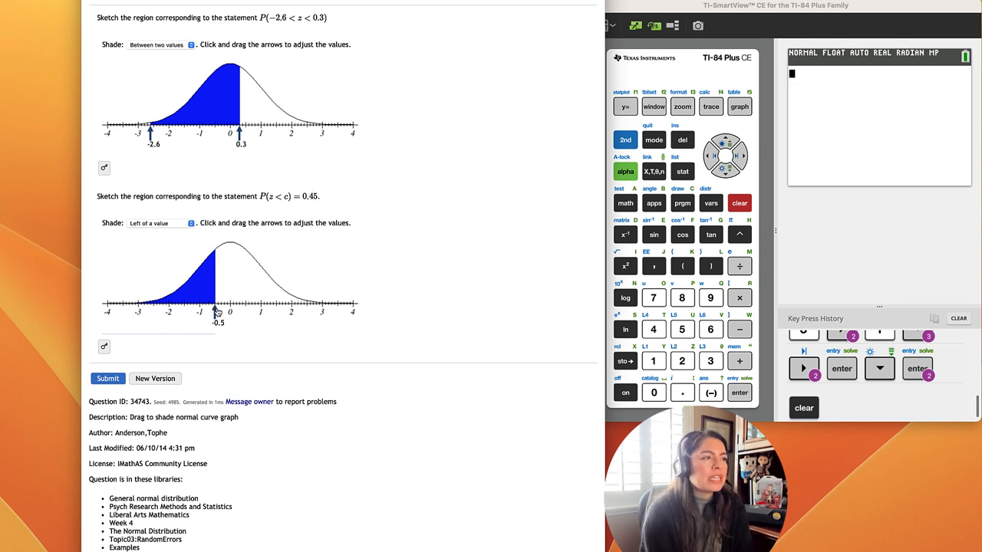
pyautogui.moveTo(215, 303); pyautogui.dragTo(222, 310)
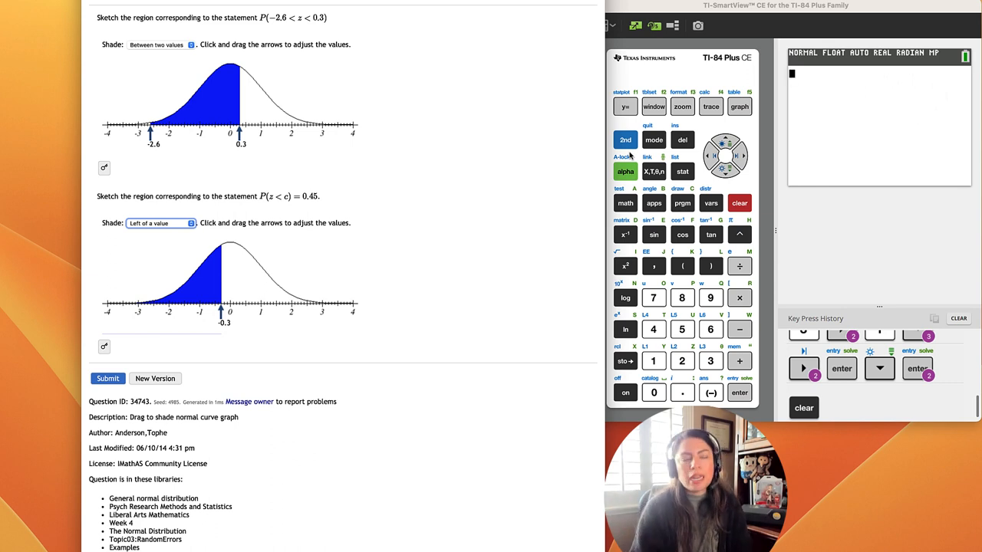
# Evaluate invNorm(0.45, 0, 1, LEFT) on the calculator, getting about -0.1257
pyautogui.click(626, 139)
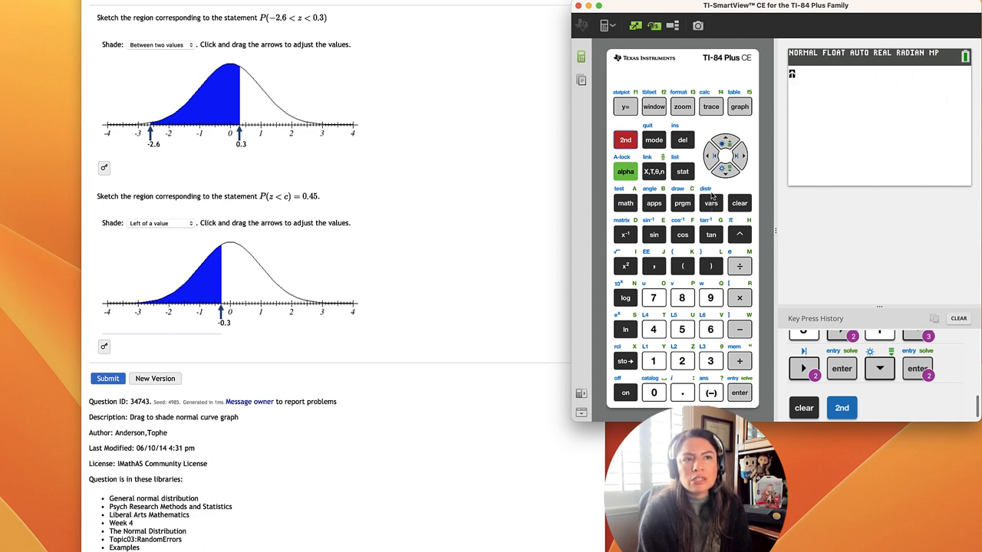
pyautogui.click(710, 202)
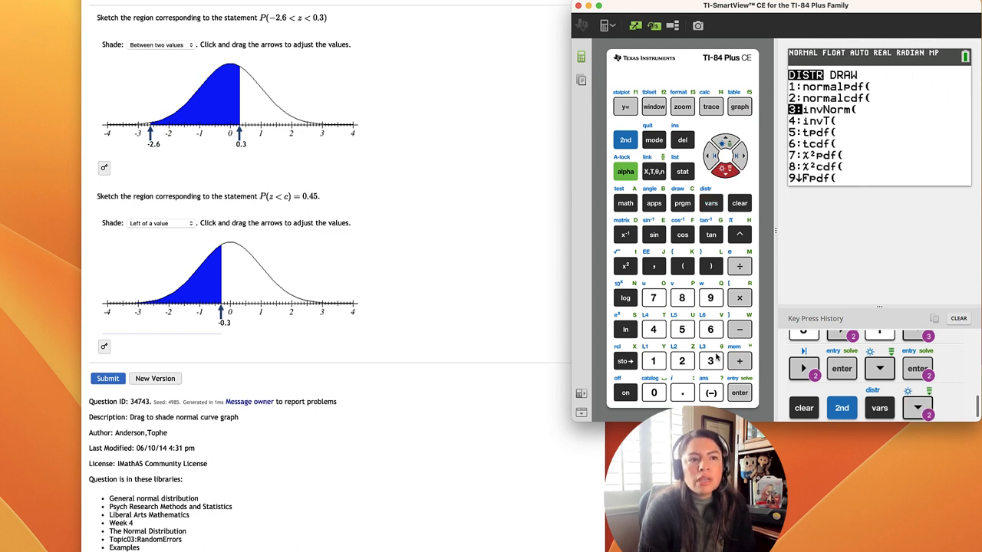
pyautogui.click(740, 393)
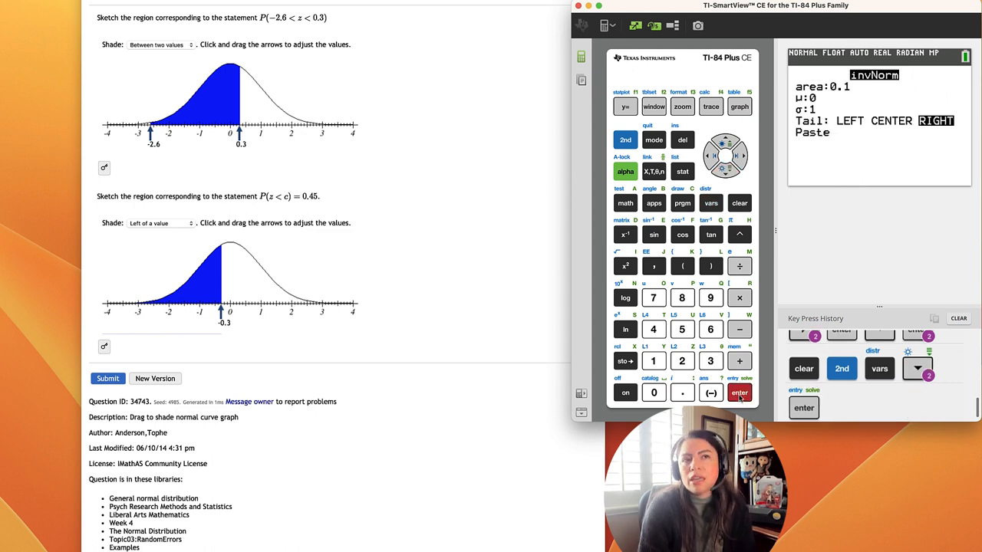
pyautogui.click(739, 393)
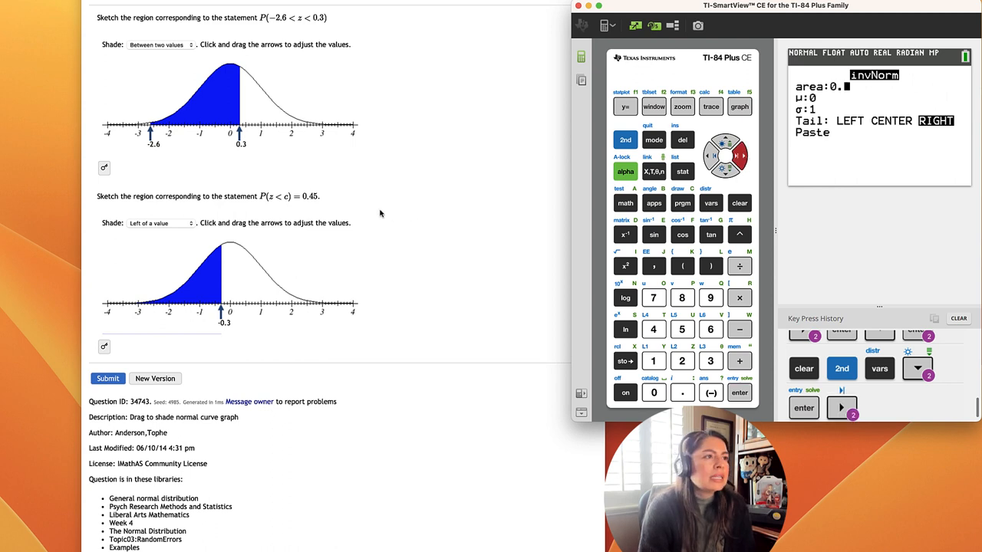
pyautogui.click(654, 328)
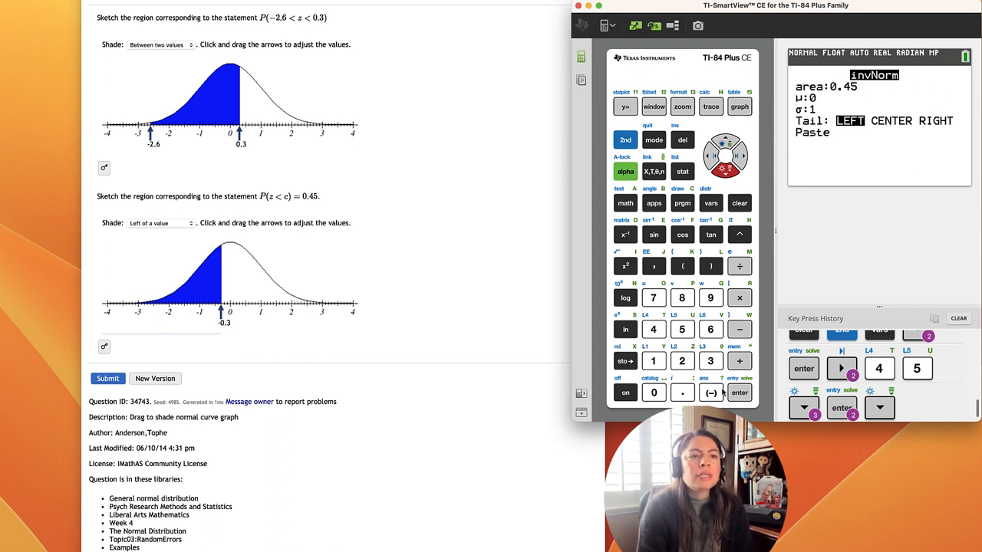
pyautogui.click(739, 393)
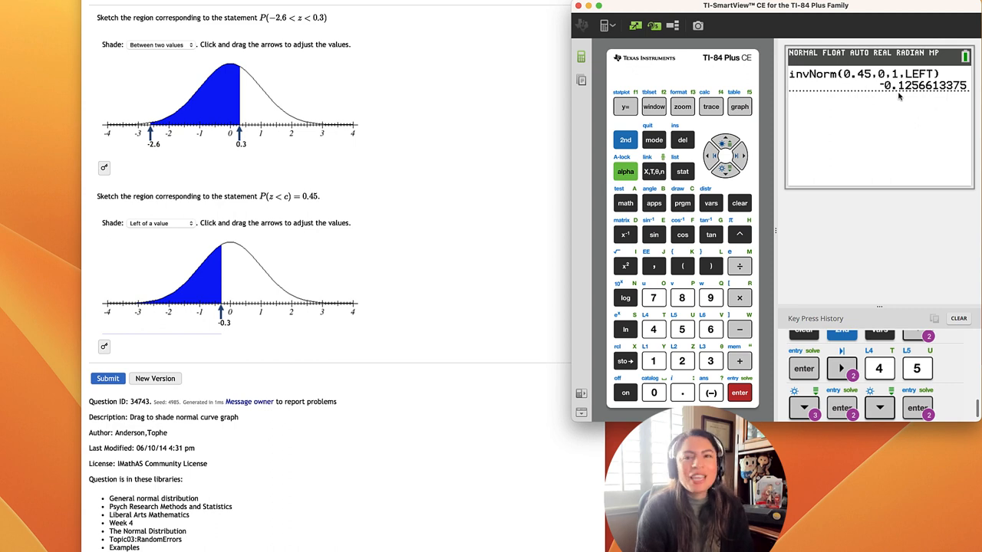
pyautogui.moveTo(893, 94)
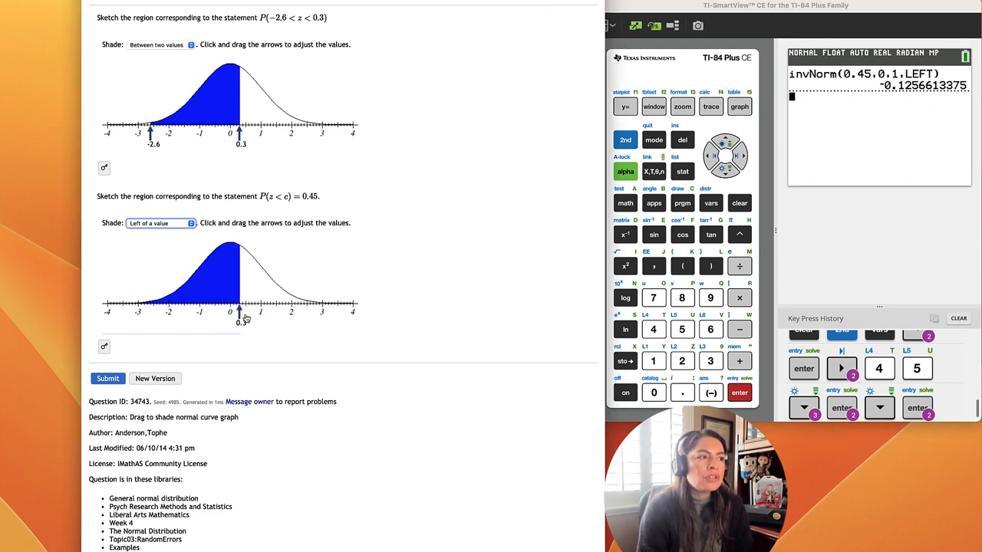
# Move the second curve's boundary to -0.1 and submit both sketches for grading
pyautogui.moveTo(240, 310); pyautogui.dragTo(267, 309)
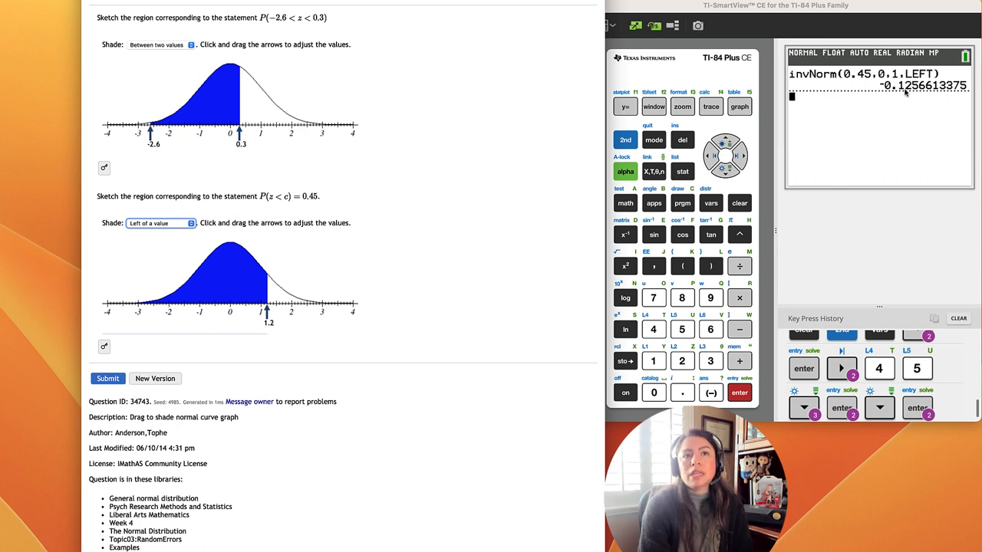
pyautogui.moveTo(903, 95)
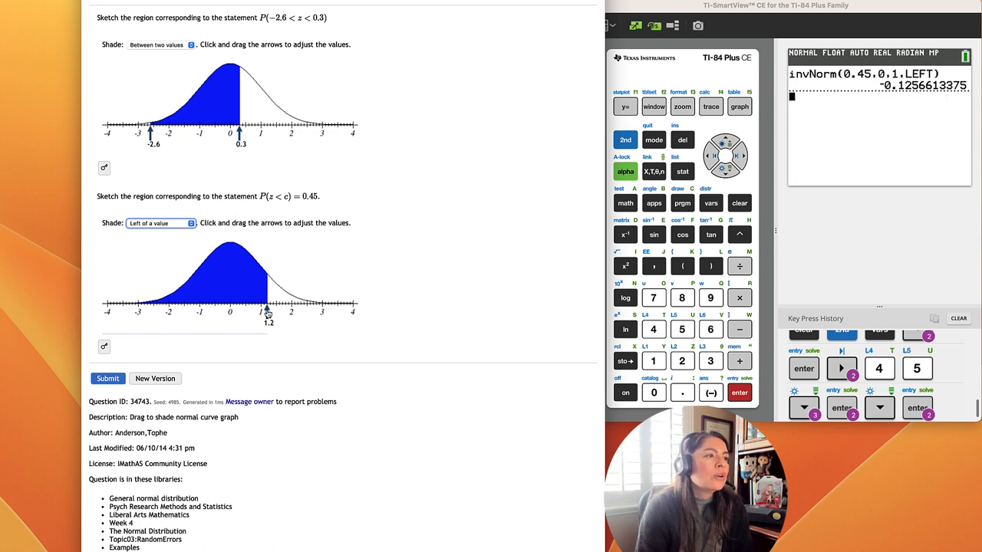
pyautogui.moveTo(268, 310); pyautogui.dragTo(227, 310)
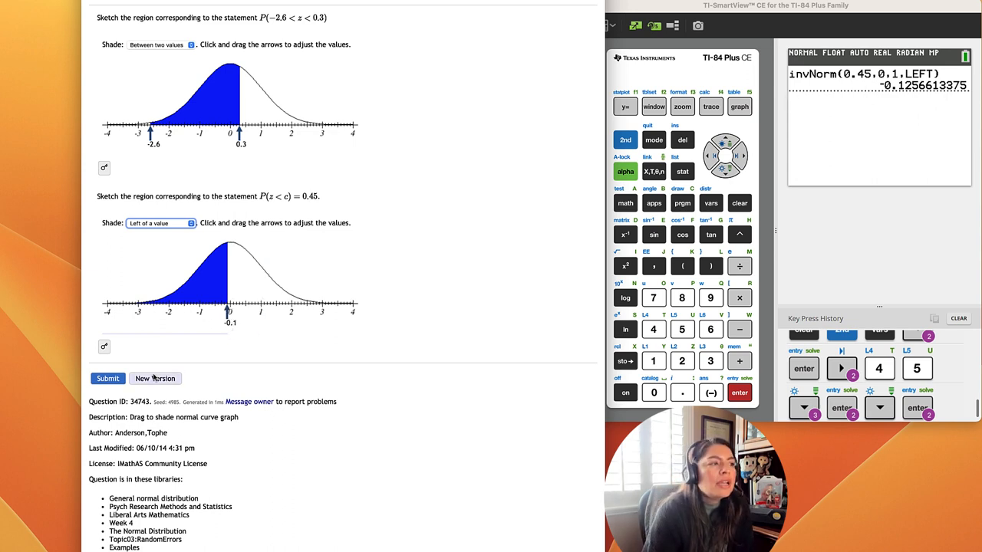
pyautogui.click(108, 377)
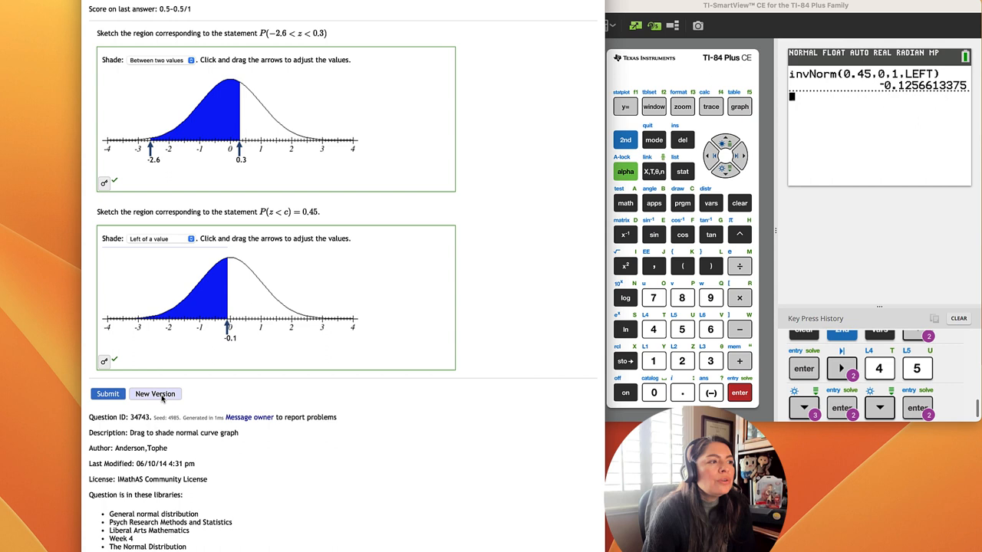
# Load new versions until the questions read P(z > -0.9) and P(z > c) = 0.2
pyautogui.click(155, 393)
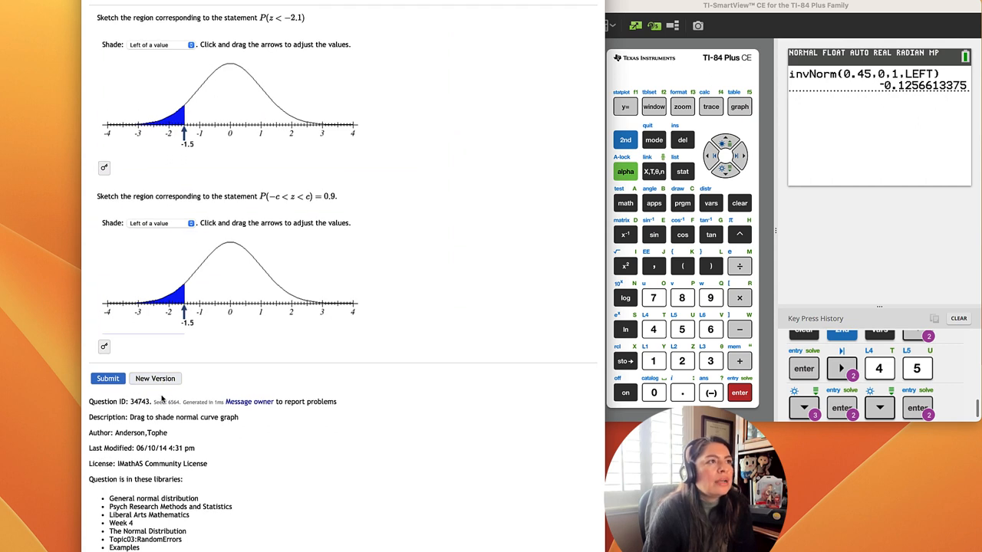
pyautogui.click(155, 377)
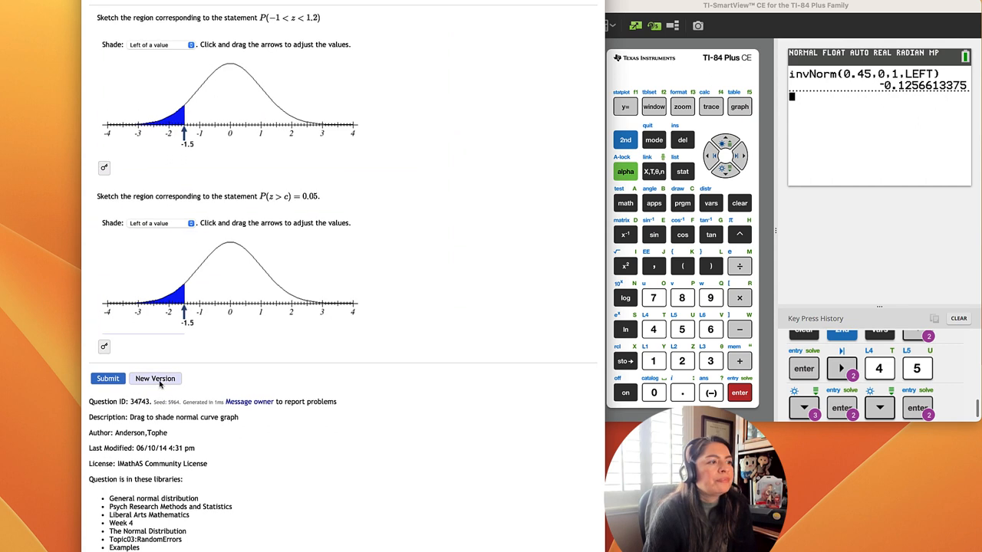
pyautogui.click(155, 378)
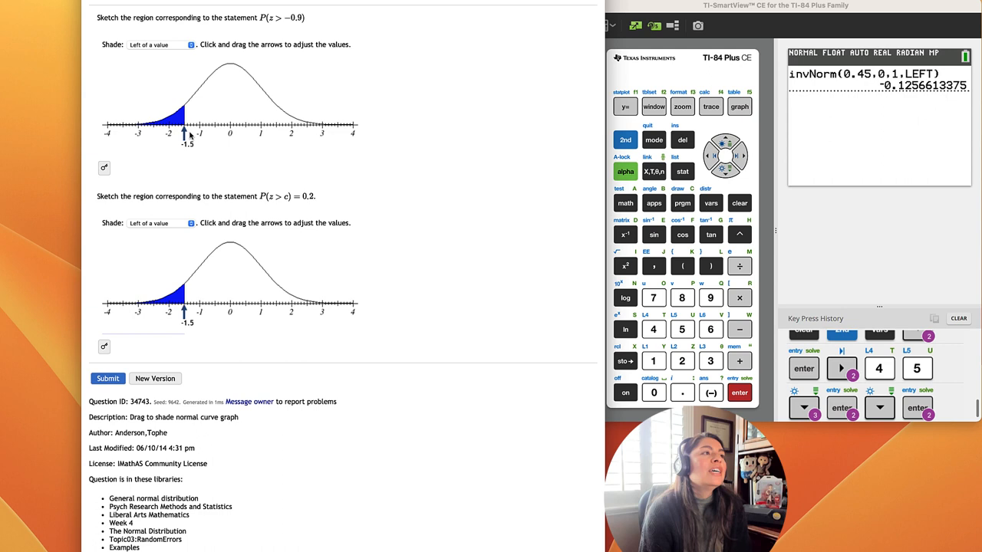
# Set the first curve to 'Right of a value' with its boundary at -0.9
pyautogui.click(156, 44)
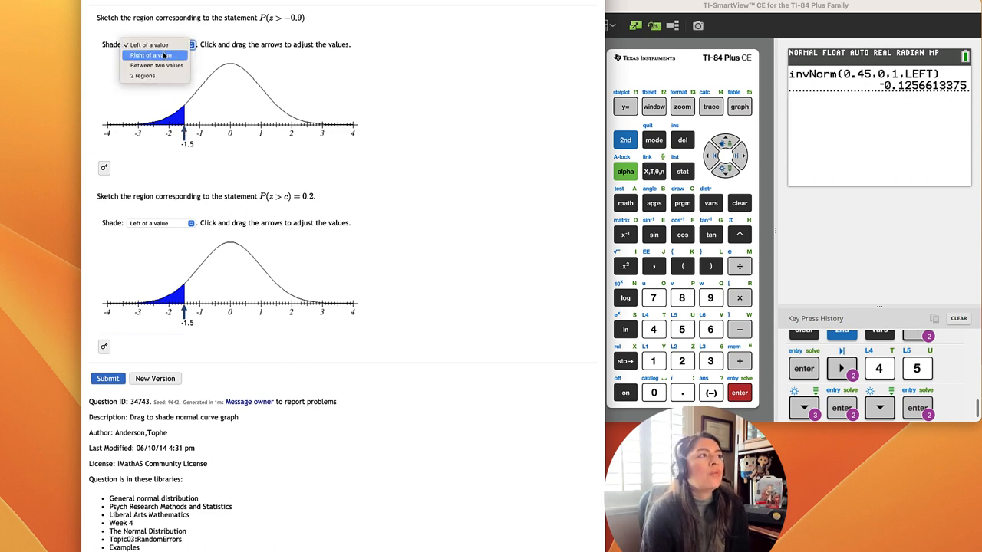
pyautogui.click(151, 55)
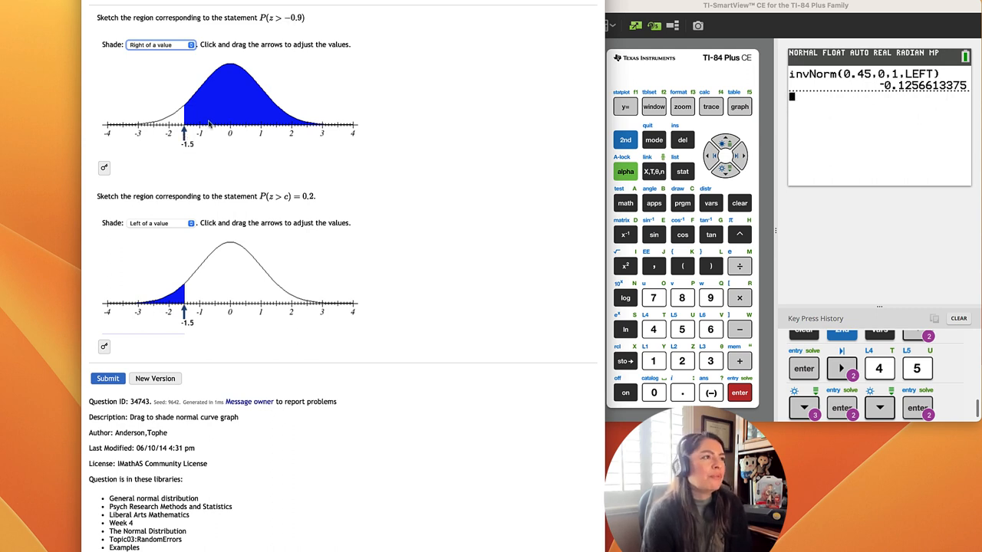
pyautogui.moveTo(184, 132); pyautogui.dragTo(195, 132)
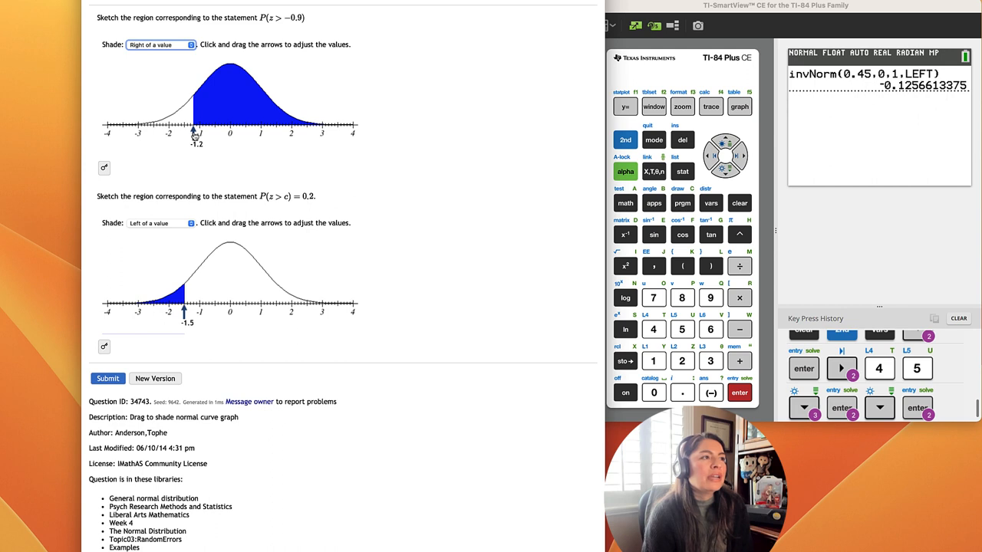
pyautogui.moveTo(193, 135); pyautogui.dragTo(214, 135)
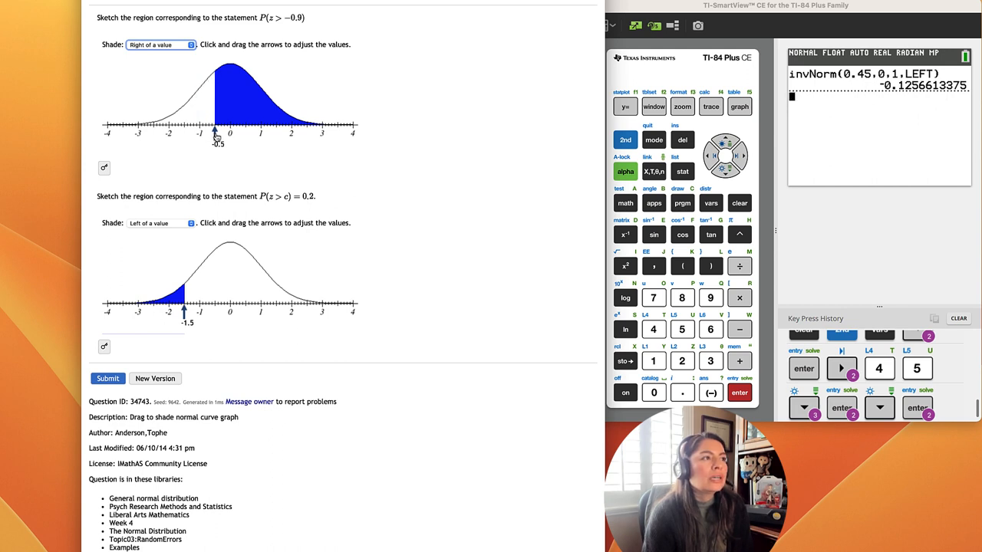
pyautogui.moveTo(215, 135); pyautogui.dragTo(205, 135)
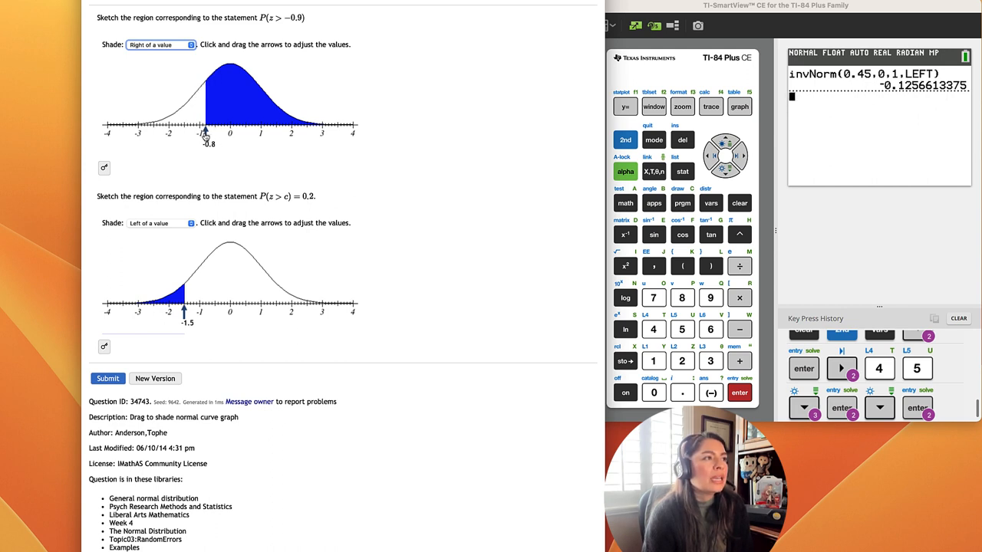
pyautogui.moveTo(206, 135); pyautogui.dragTo(203, 135)
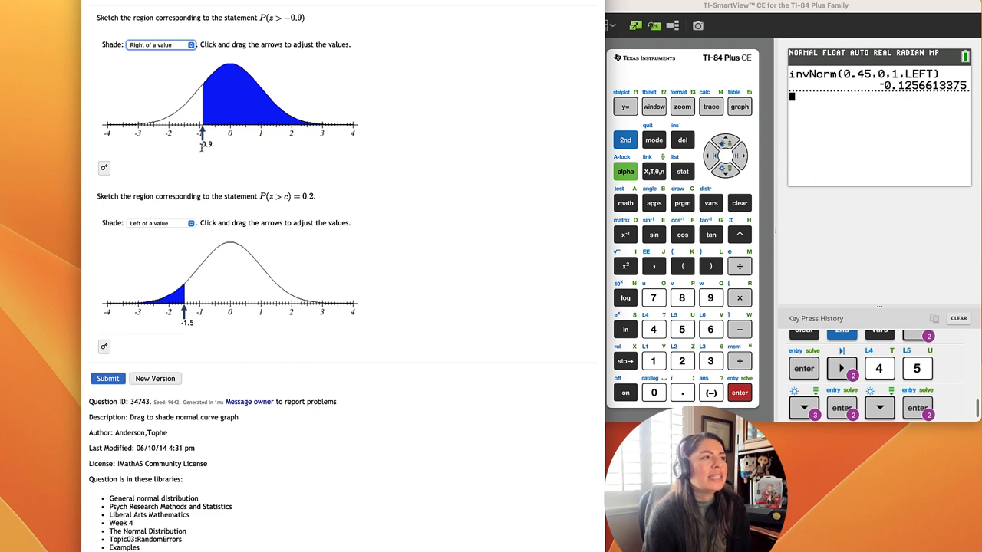
pyautogui.moveTo(233, 138)
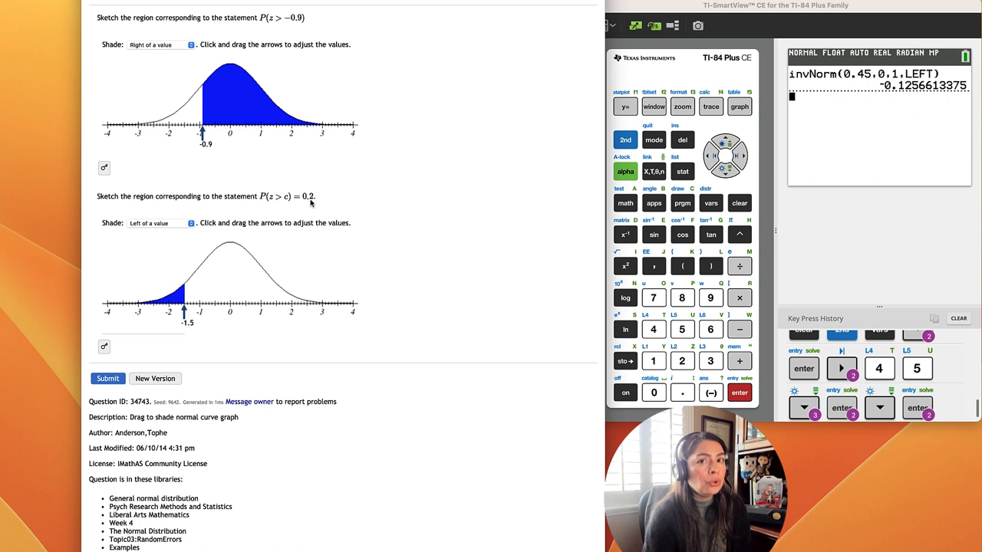
pyautogui.moveTo(310, 203)
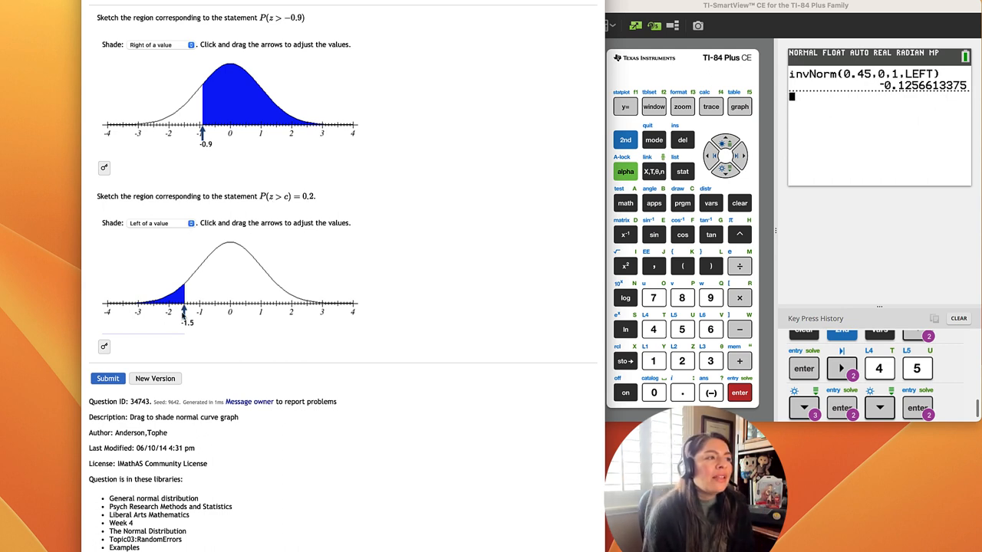
# Set the second curve to 'Right of a value' with its boundary near 1.4
pyautogui.click(161, 224)
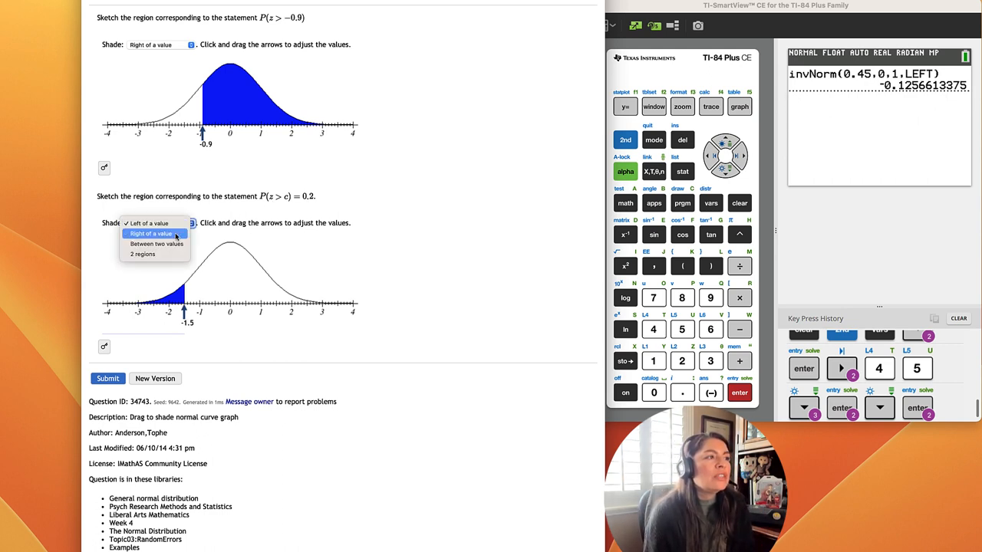
pyautogui.click(150, 234)
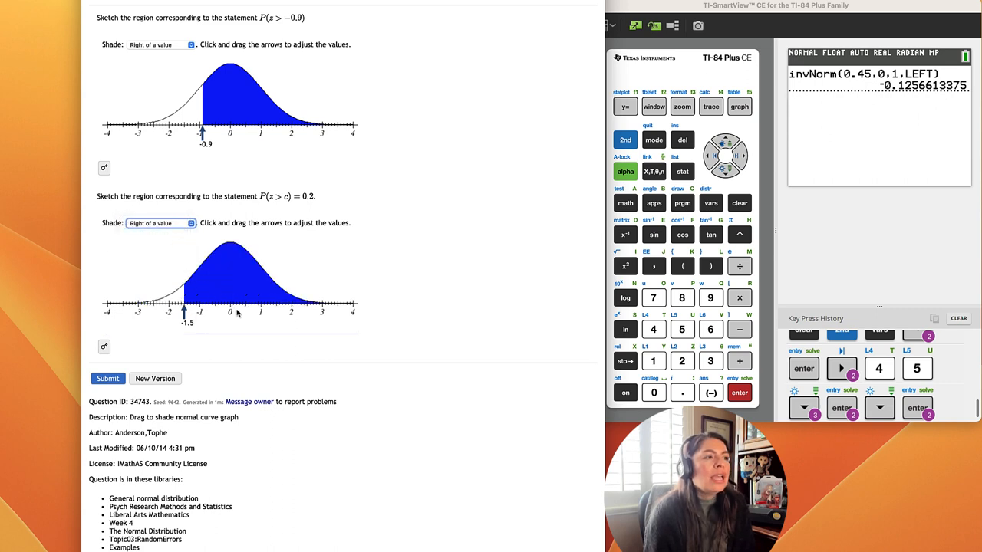
pyautogui.moveTo(233, 318)
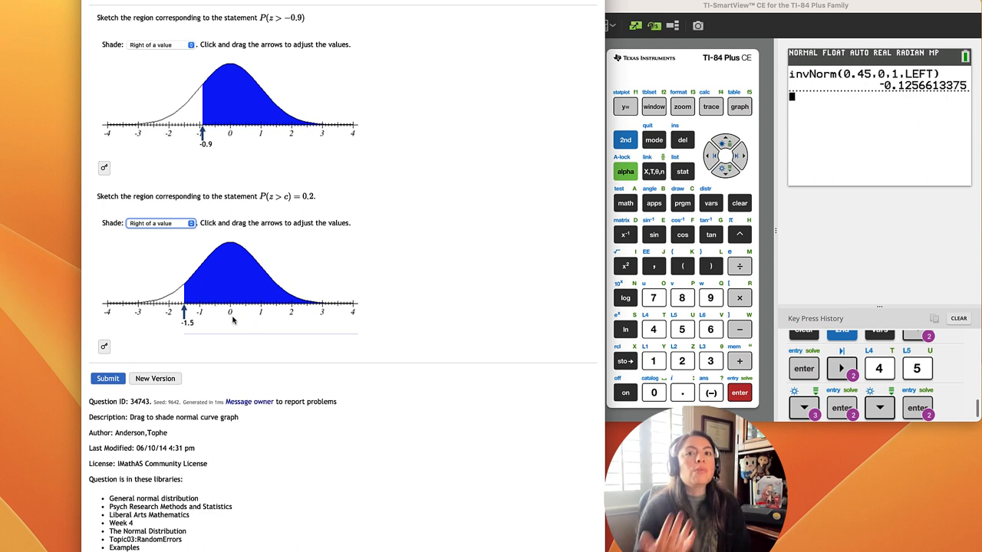
pyautogui.moveTo(227, 323)
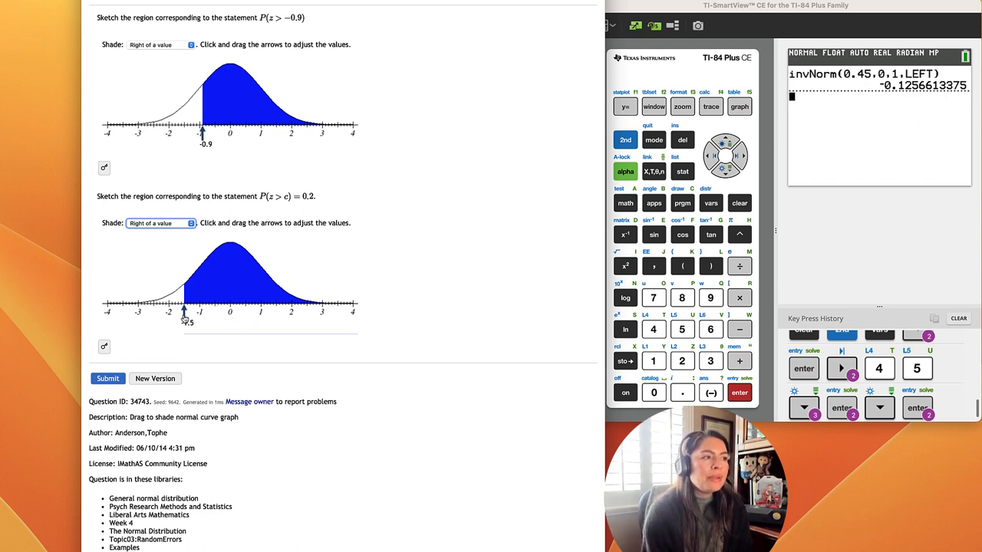
pyautogui.moveTo(184, 295); pyautogui.dragTo(184, 294)
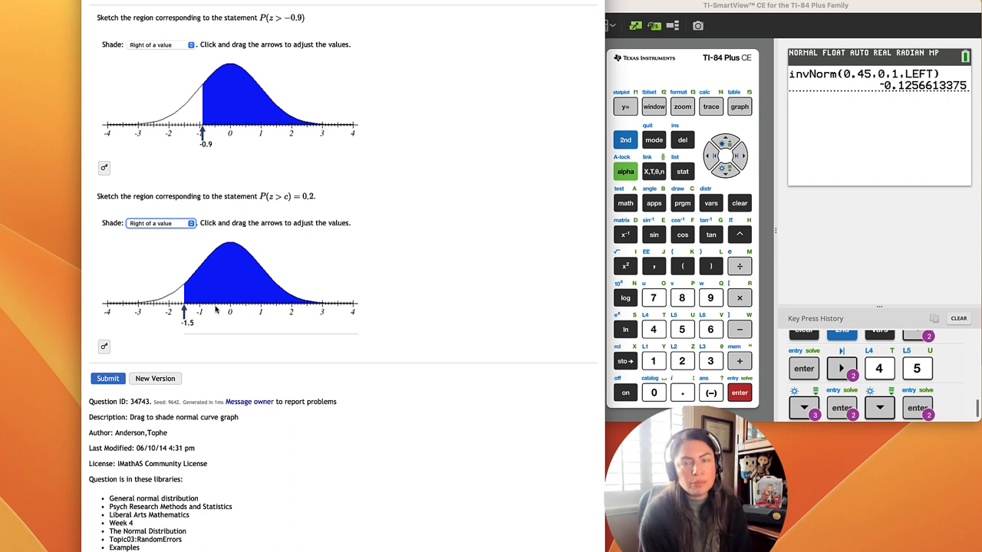
pyautogui.moveTo(184, 312); pyautogui.dragTo(231, 312)
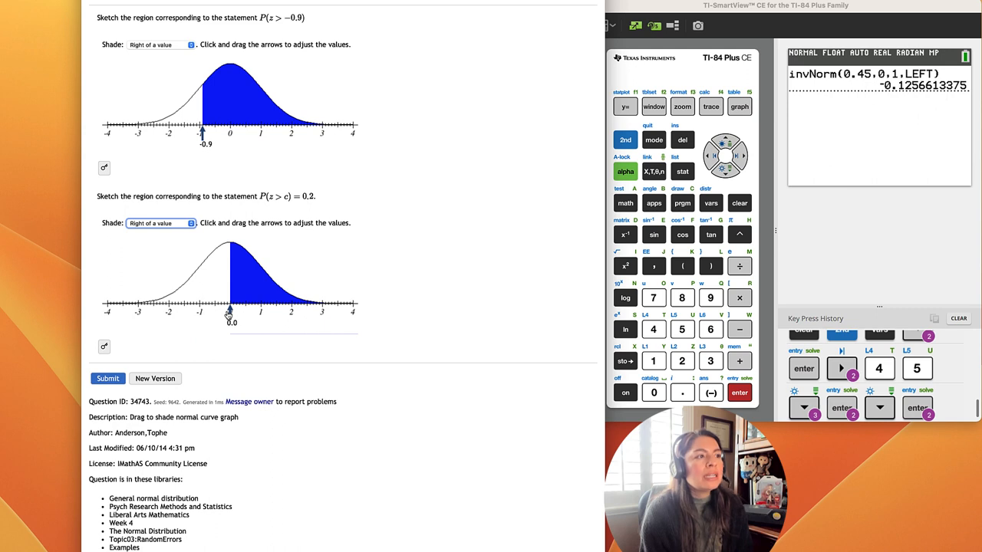
pyautogui.moveTo(229, 310); pyautogui.dragTo(244, 310)
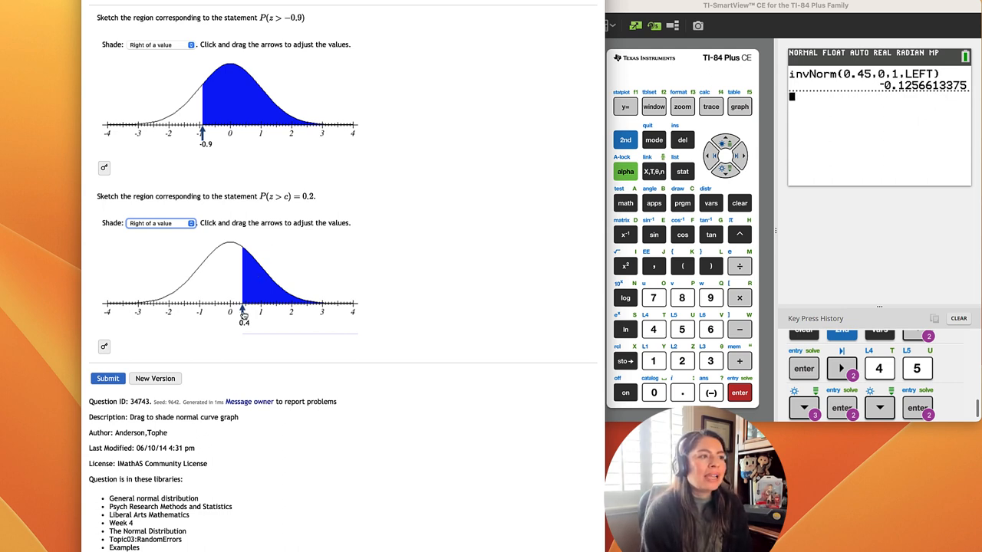
pyautogui.moveTo(244, 310); pyautogui.dragTo(270, 310)
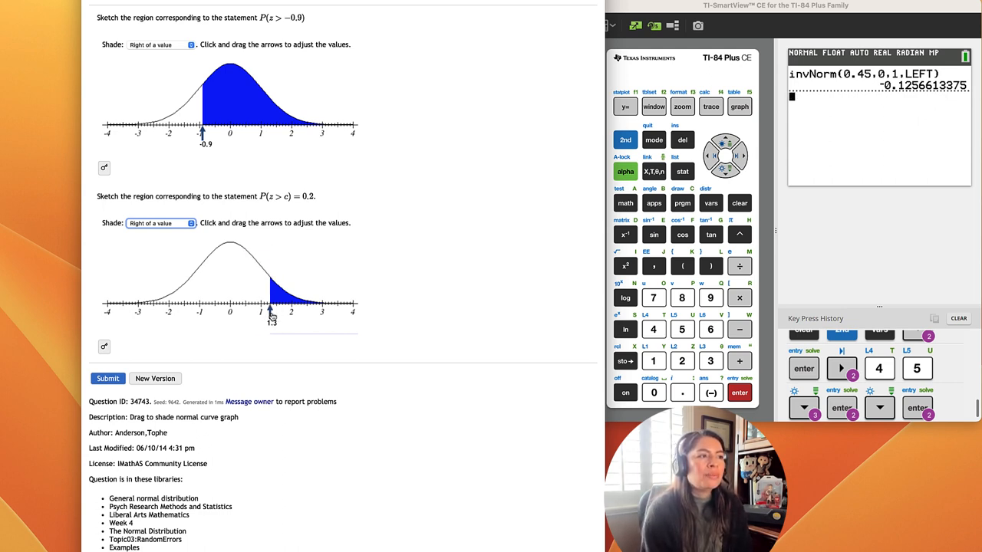
pyautogui.moveTo(271, 307); pyautogui.dragTo(273, 307)
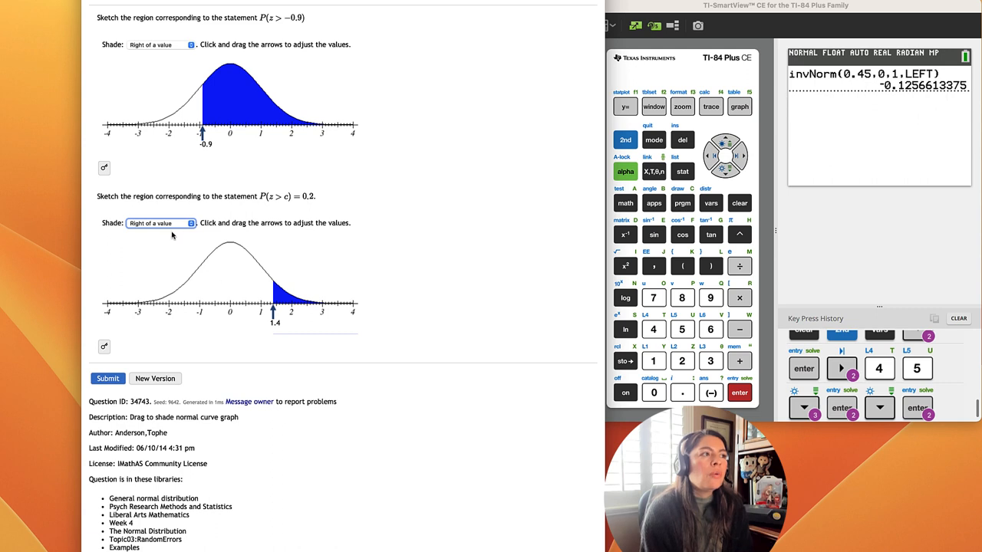
pyautogui.moveTo(313, 206)
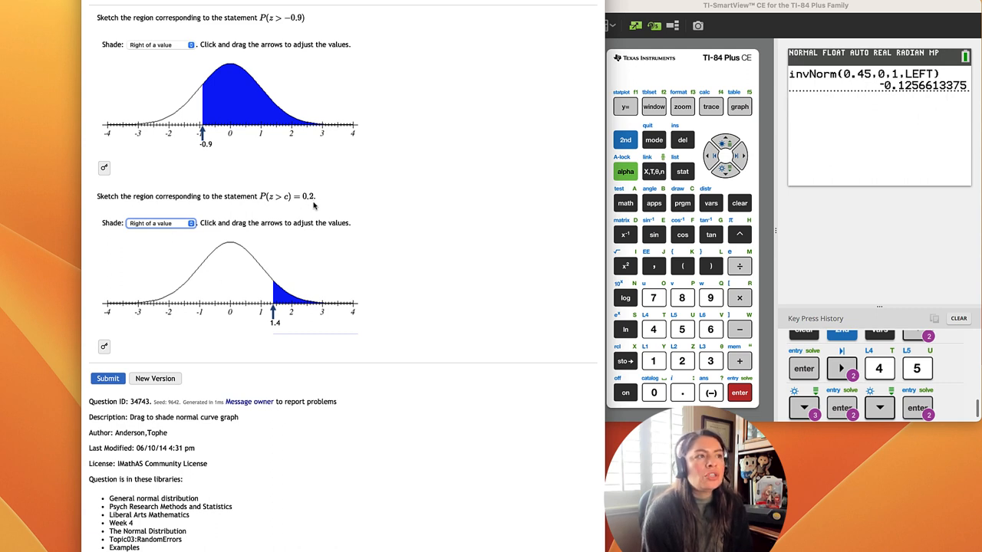
pyautogui.moveTo(280, 331)
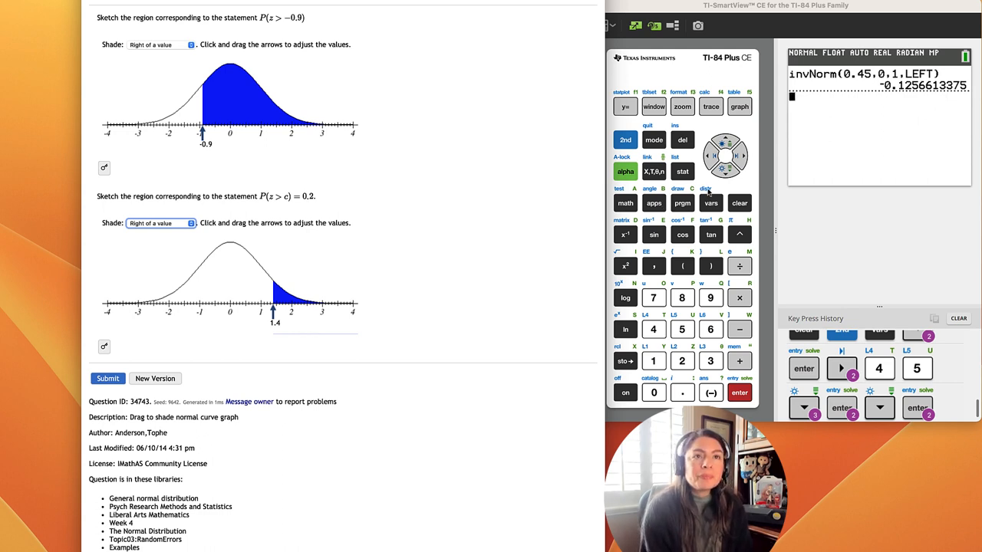
# Evaluate invNorm(0.2, 0, 1, RIGHT) ≈ 0.8416 and move the second curve's boundary to about 0.84
pyautogui.click(626, 140)
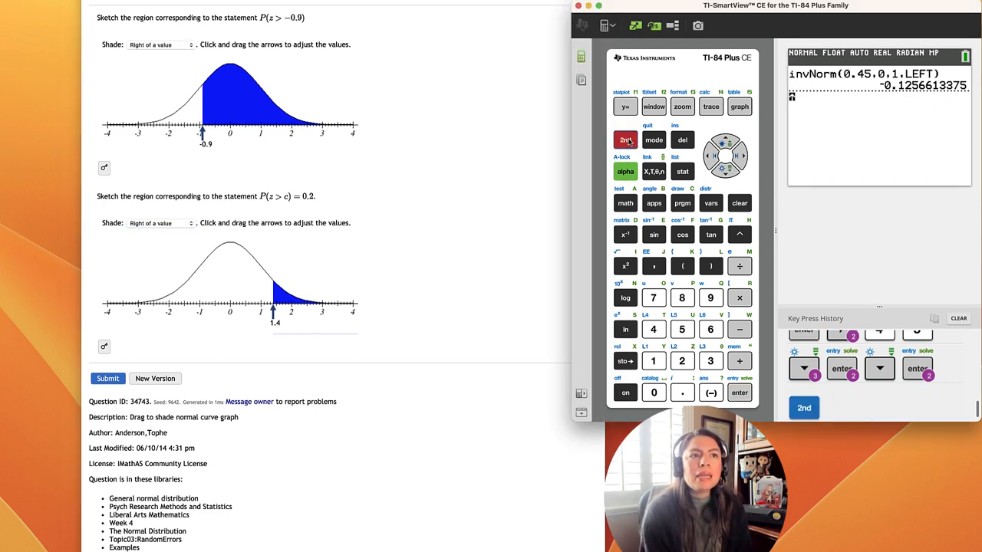
pyautogui.click(626, 140)
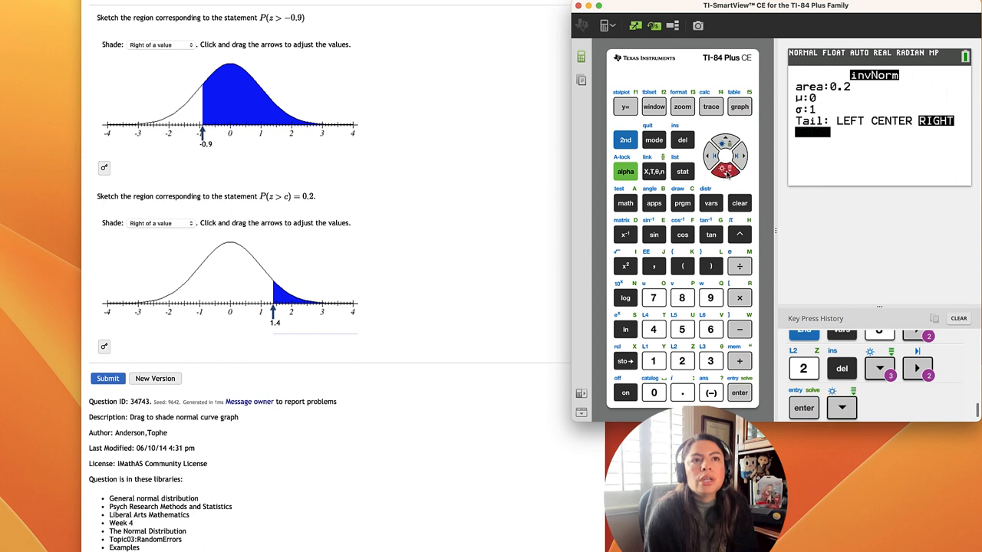
pyautogui.click(740, 393)
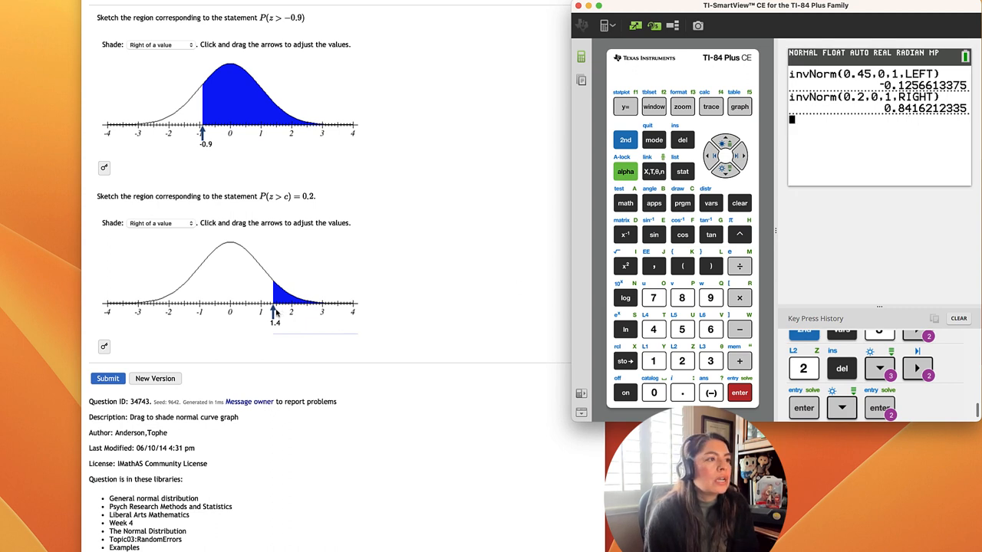
pyautogui.moveTo(275, 313); pyautogui.dragTo(263, 313)
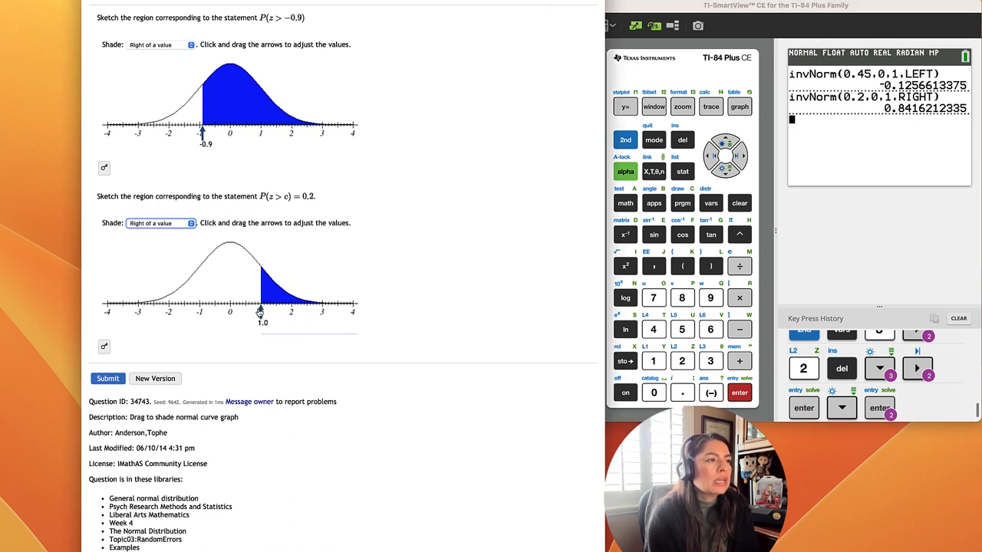
pyautogui.moveTo(264, 310); pyautogui.dragTo(260, 310)
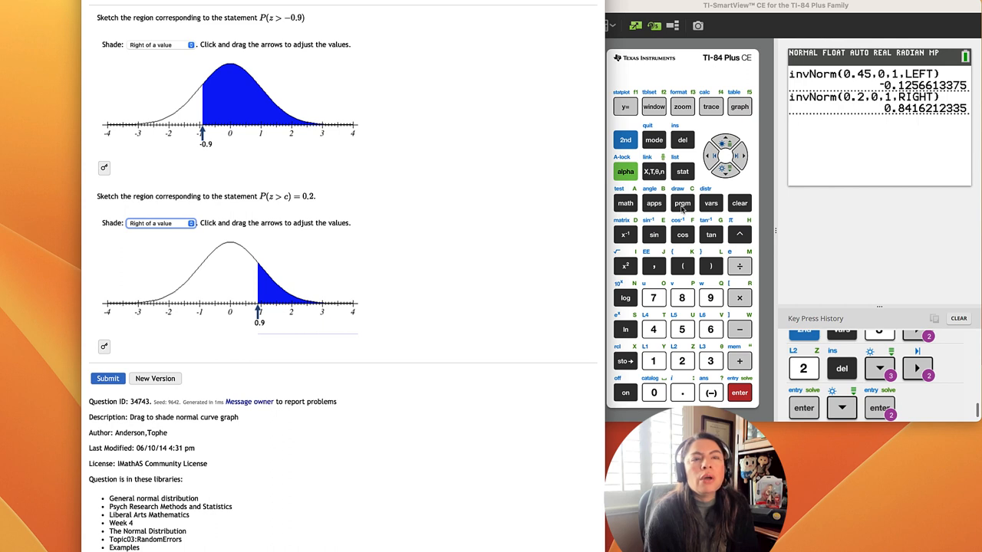